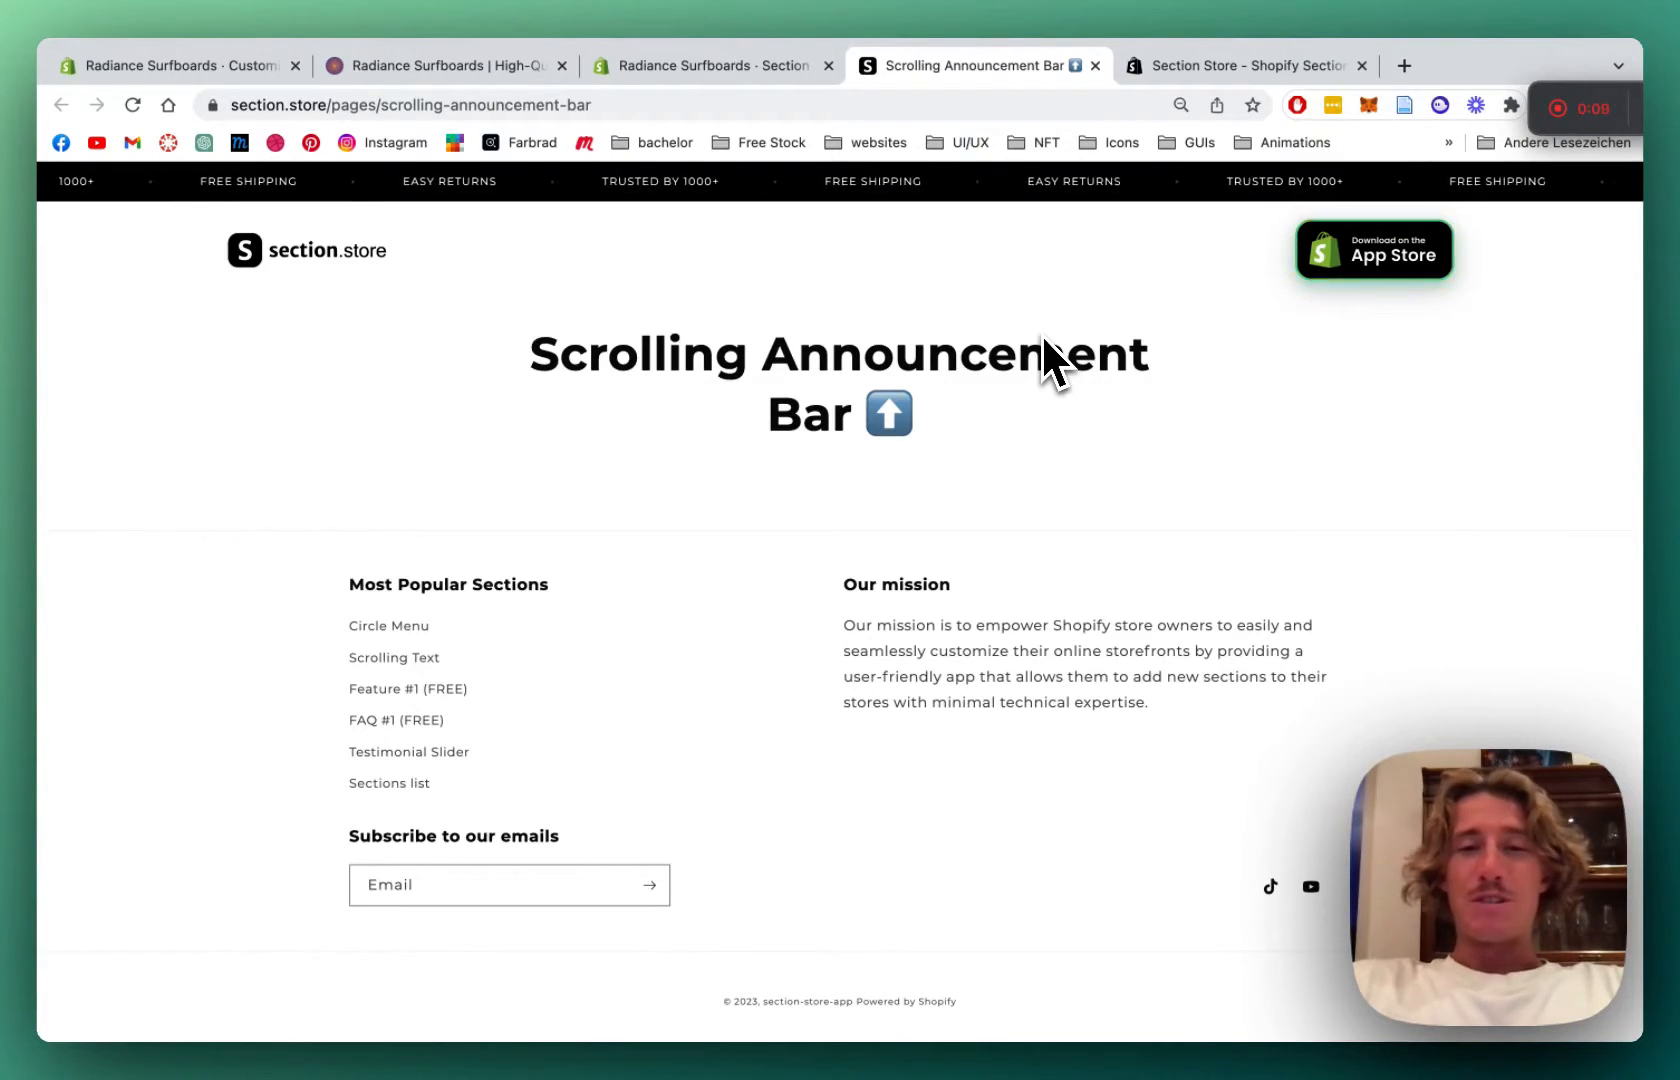
mouse_move(878, 284)
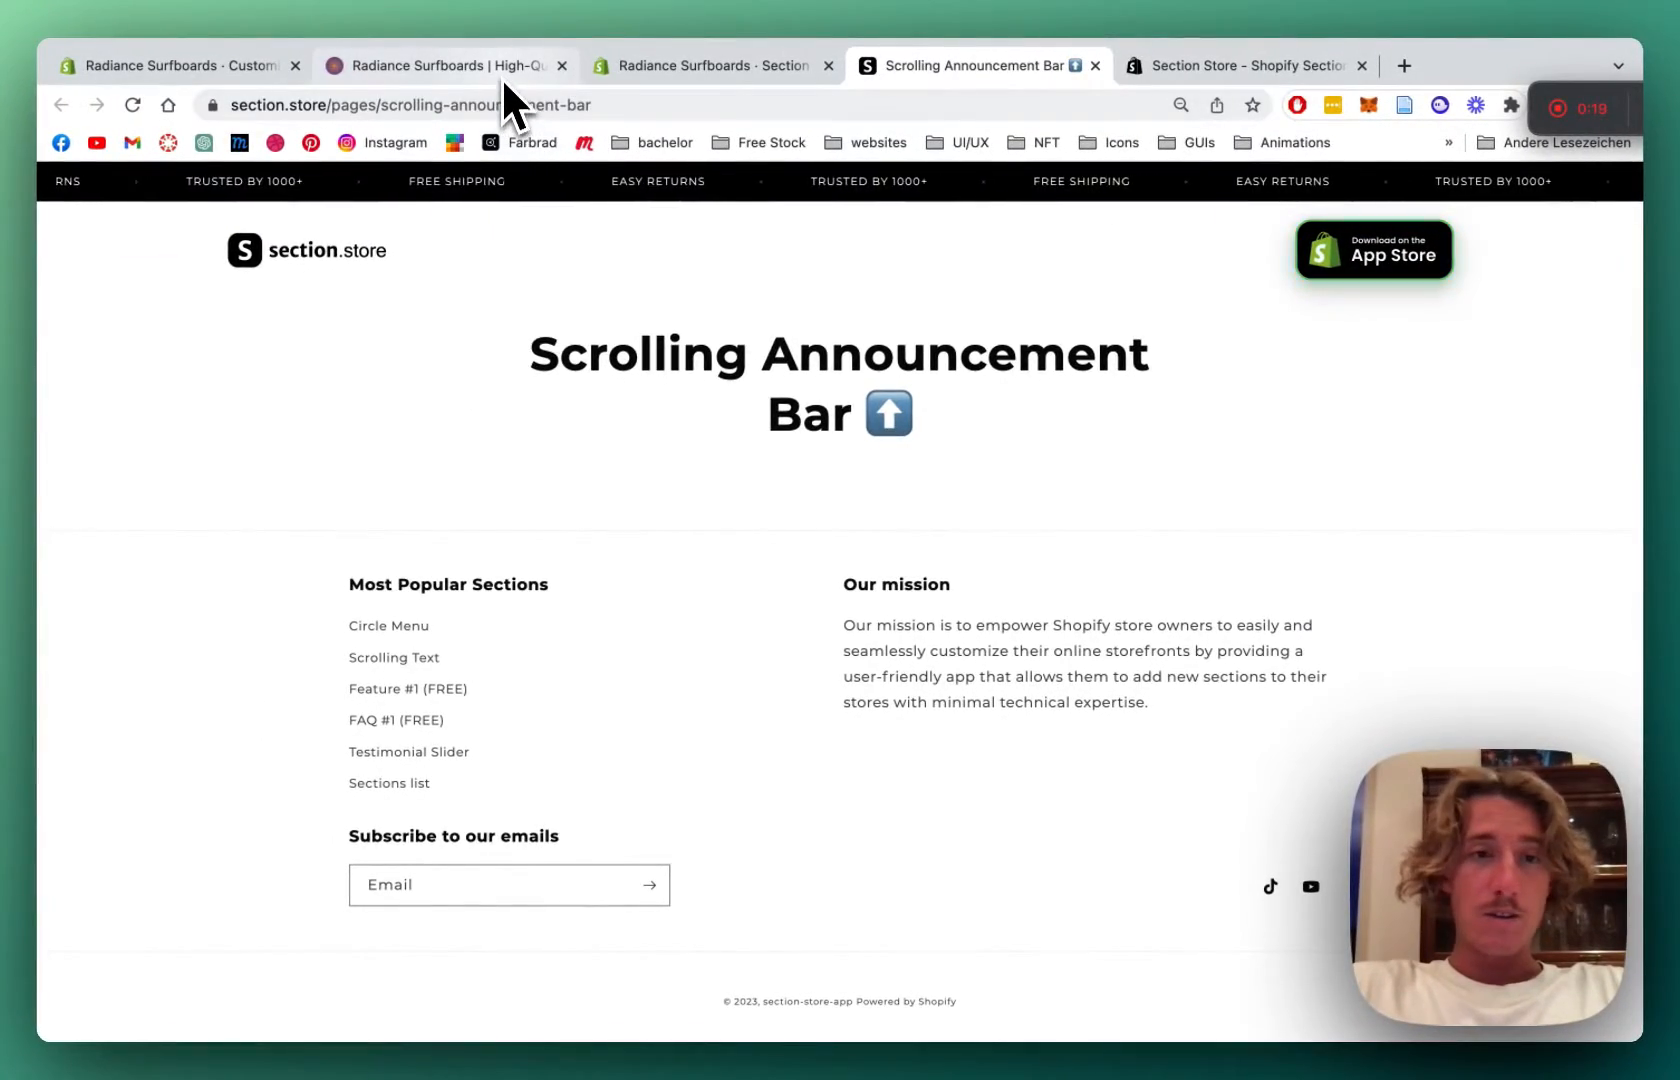
View the Section Store app listing with its free install, 5.0 rating and 97 reviews
left_click(440, 66)
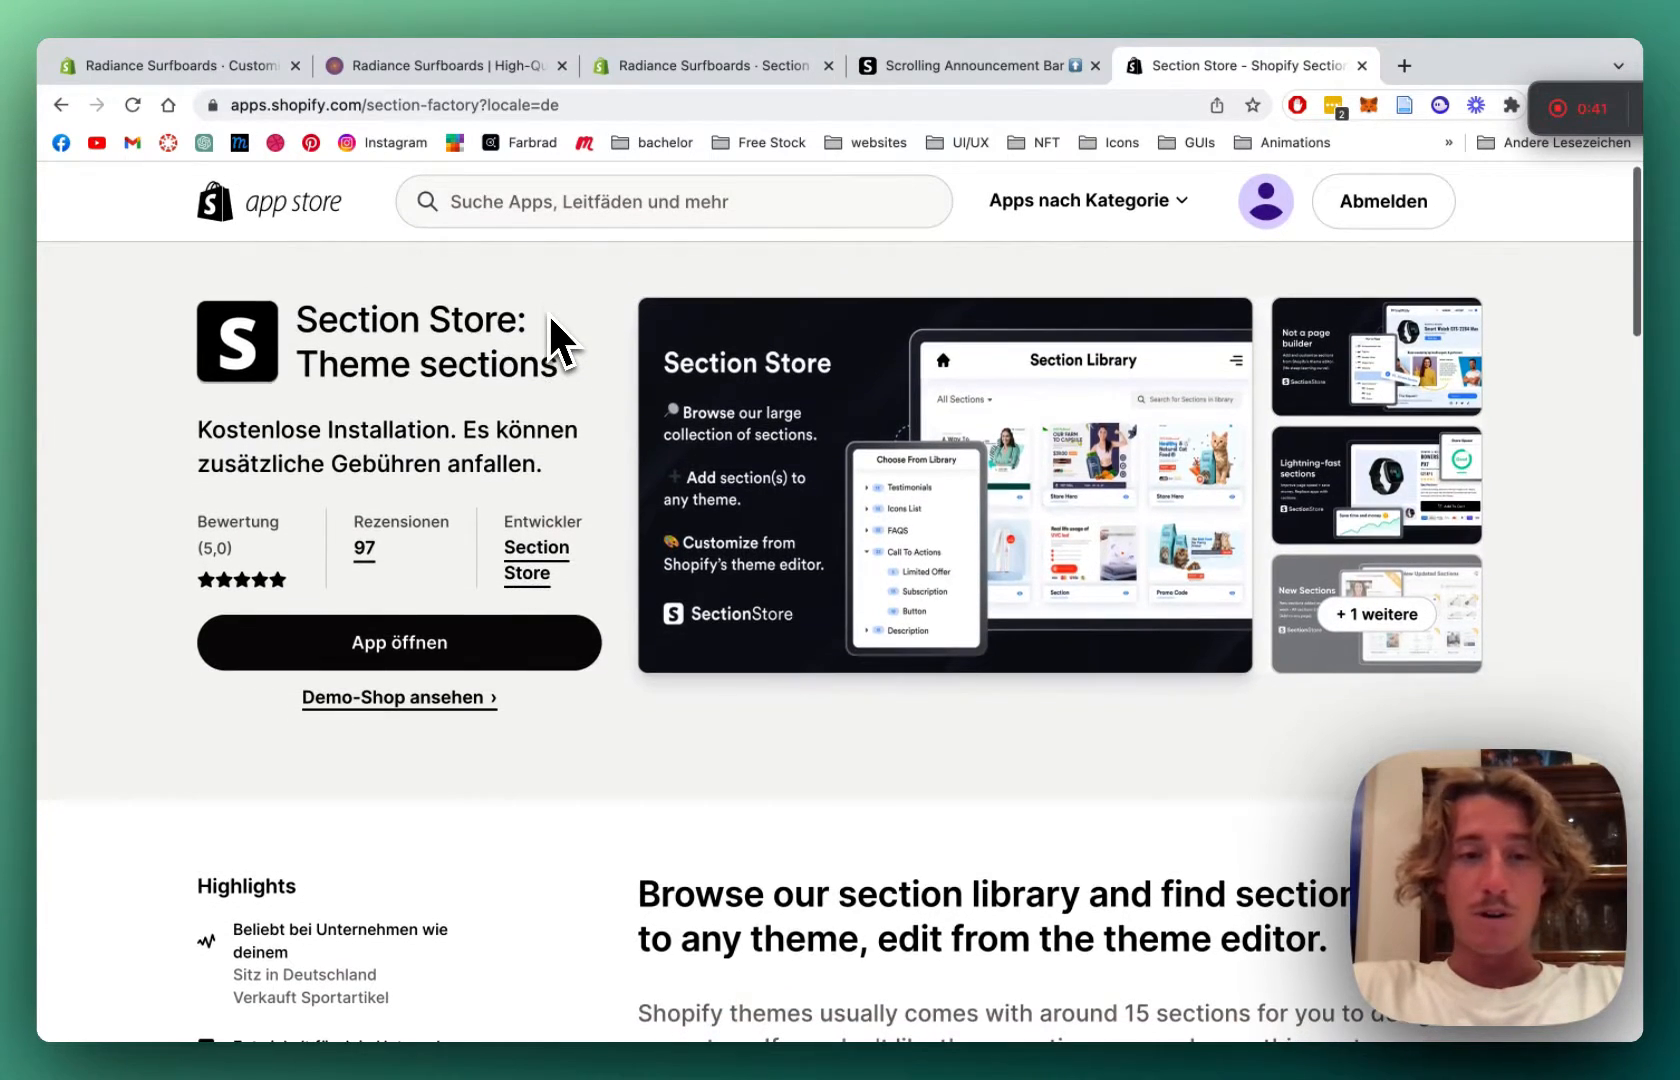
scroll("down", 3)
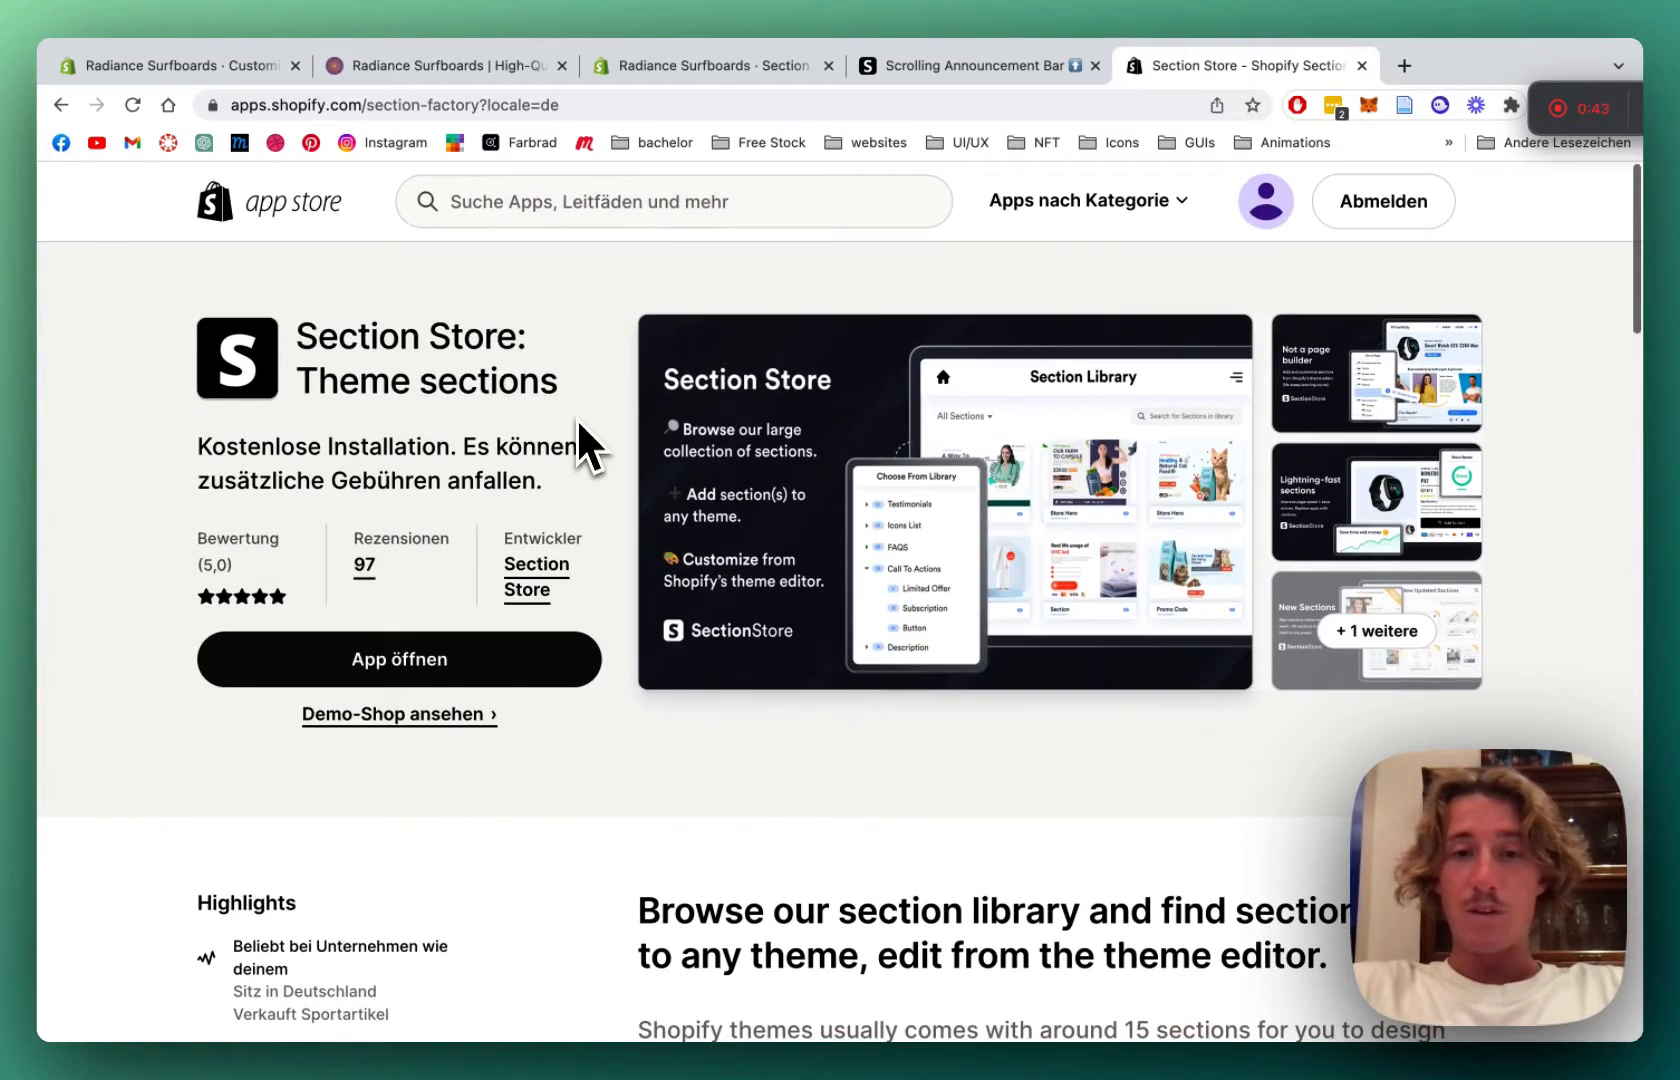
mouse_move(964, 504)
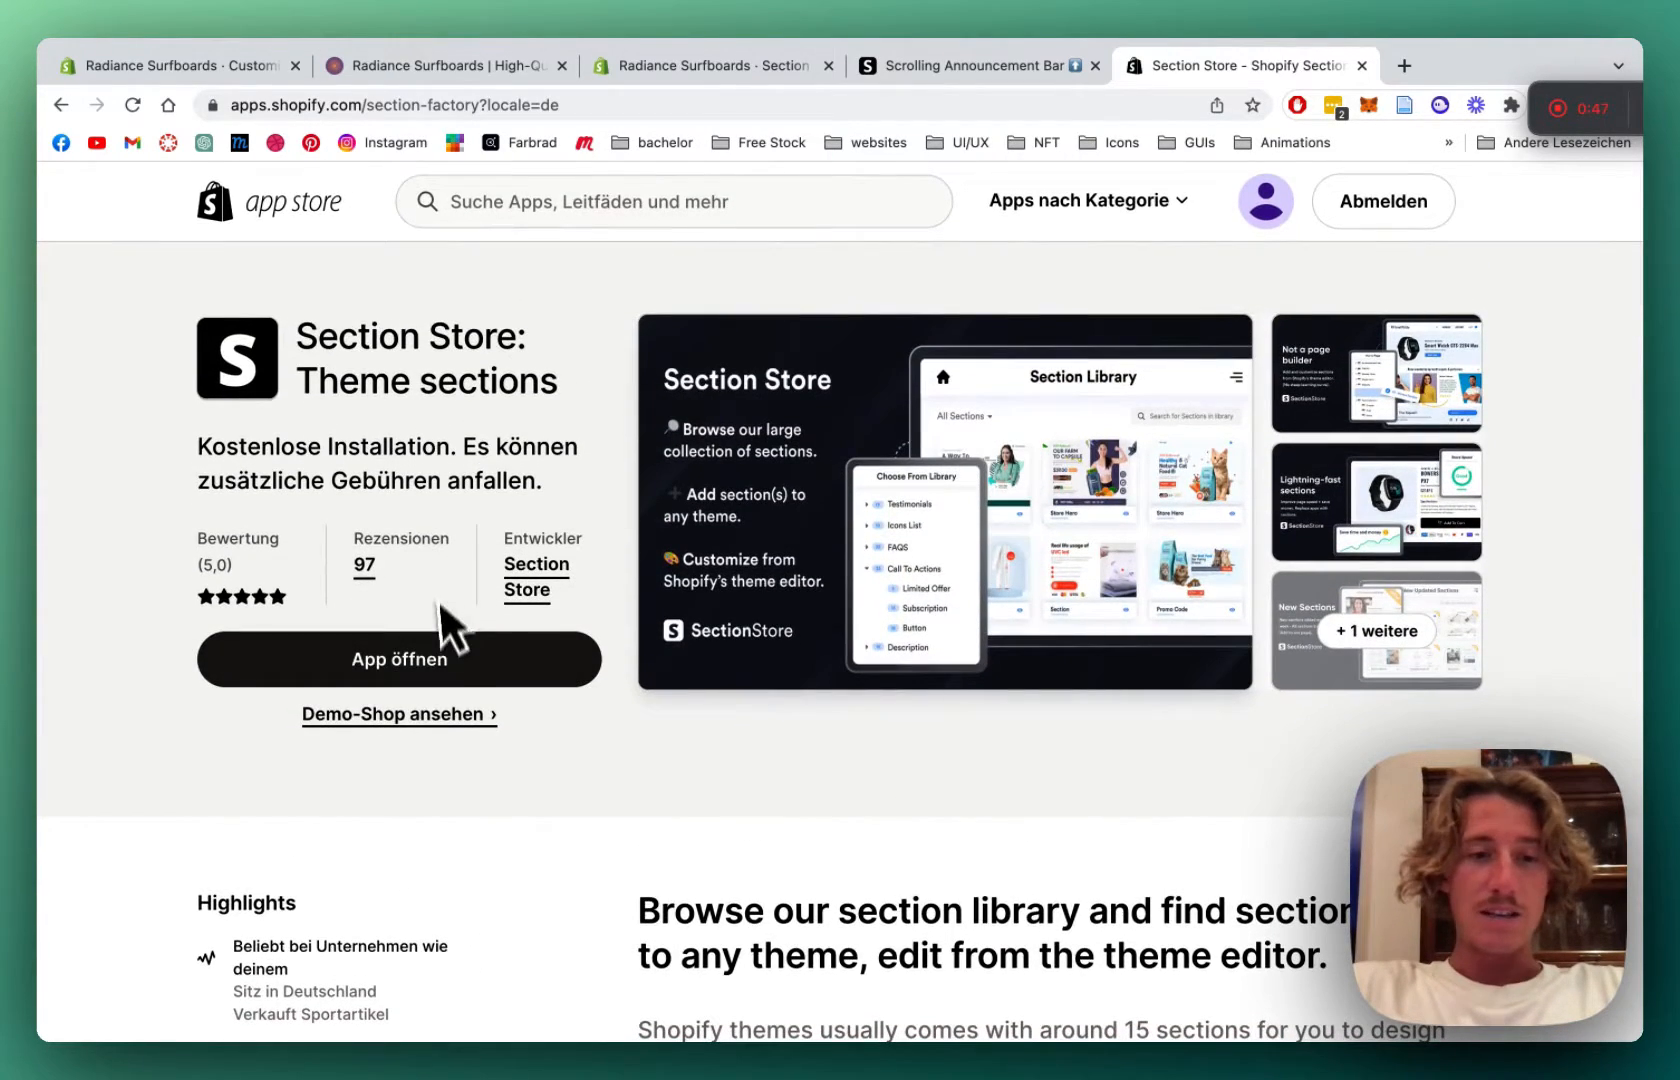
mouse_move(428, 408)
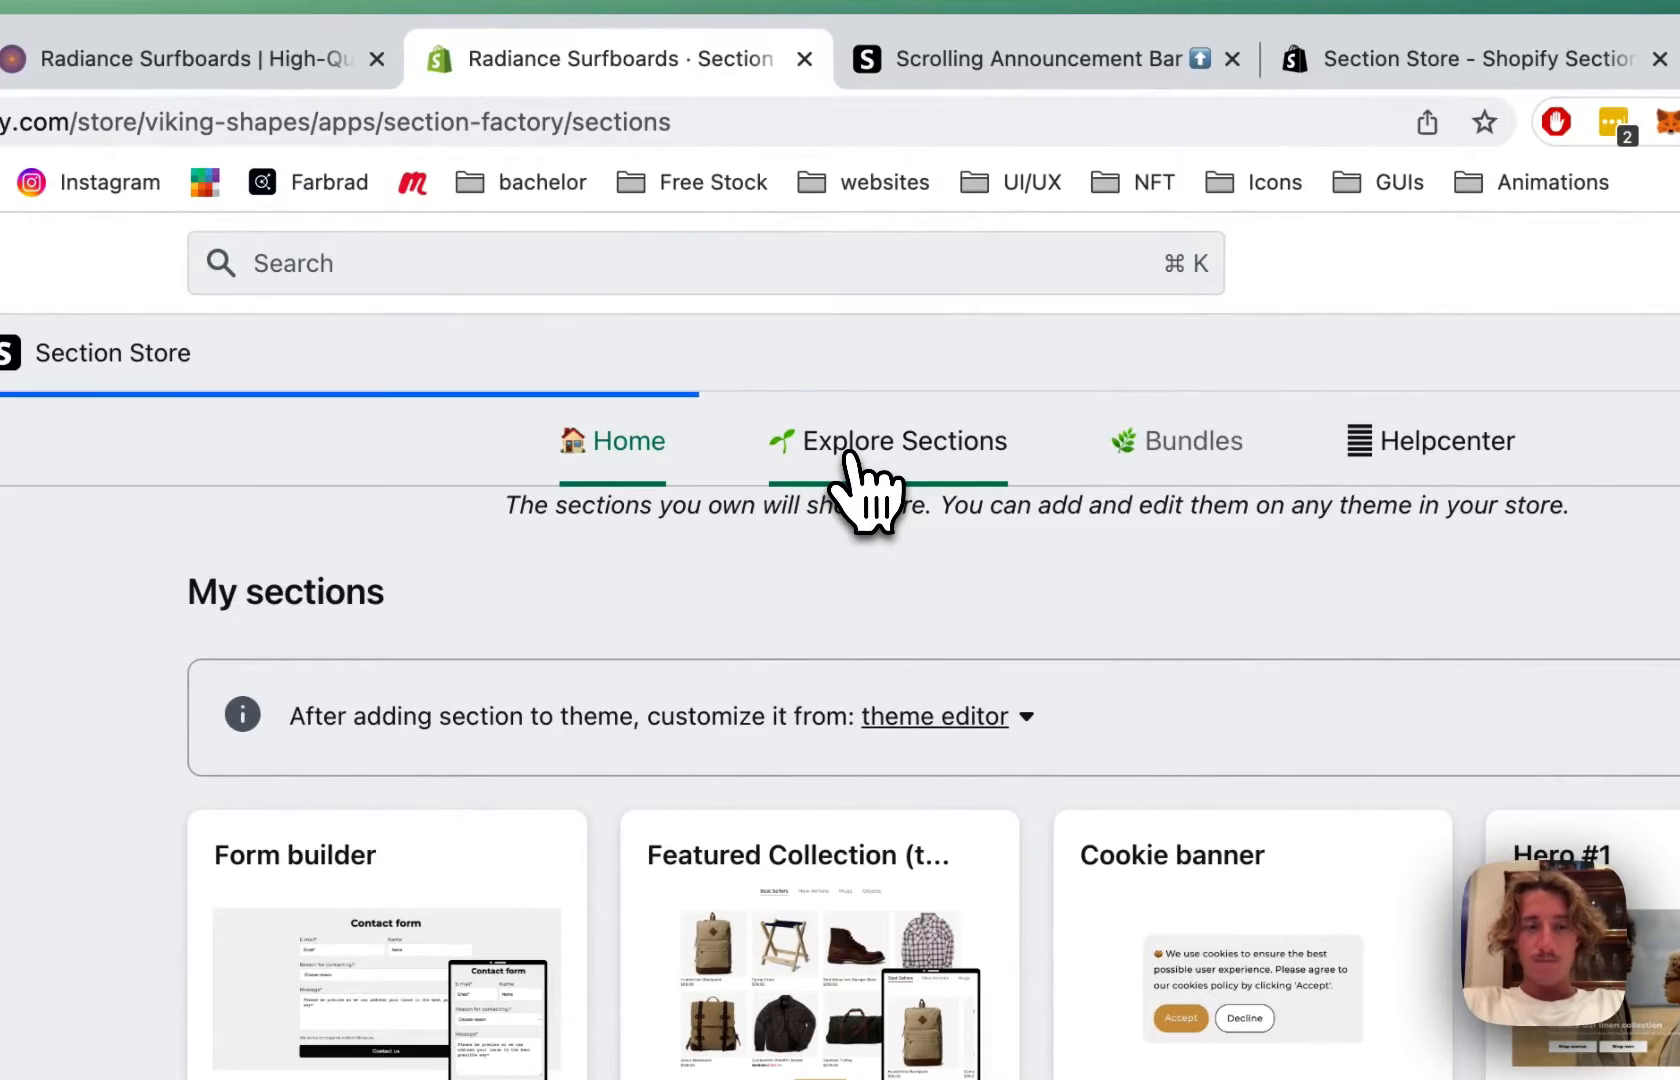
Browse the sections catalogue to the $9 Scrolling Announcement Bar, shown as already owned
left_click(894, 440)
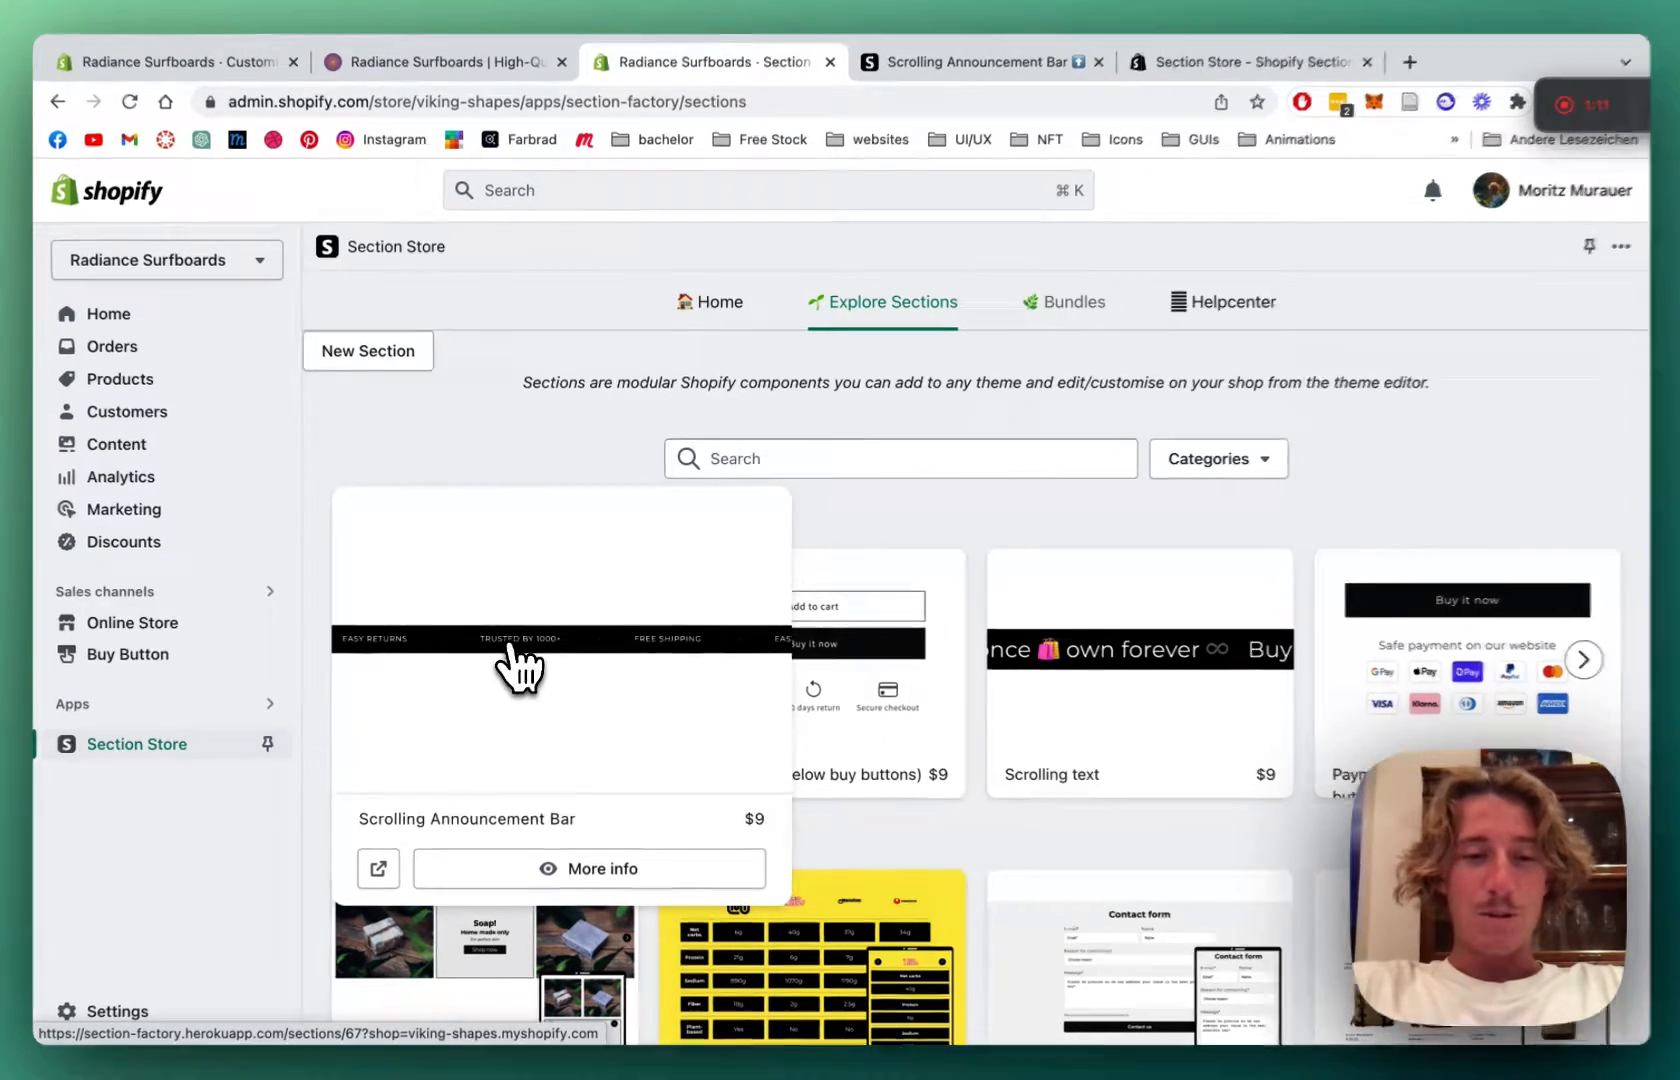
left_click(588, 868)
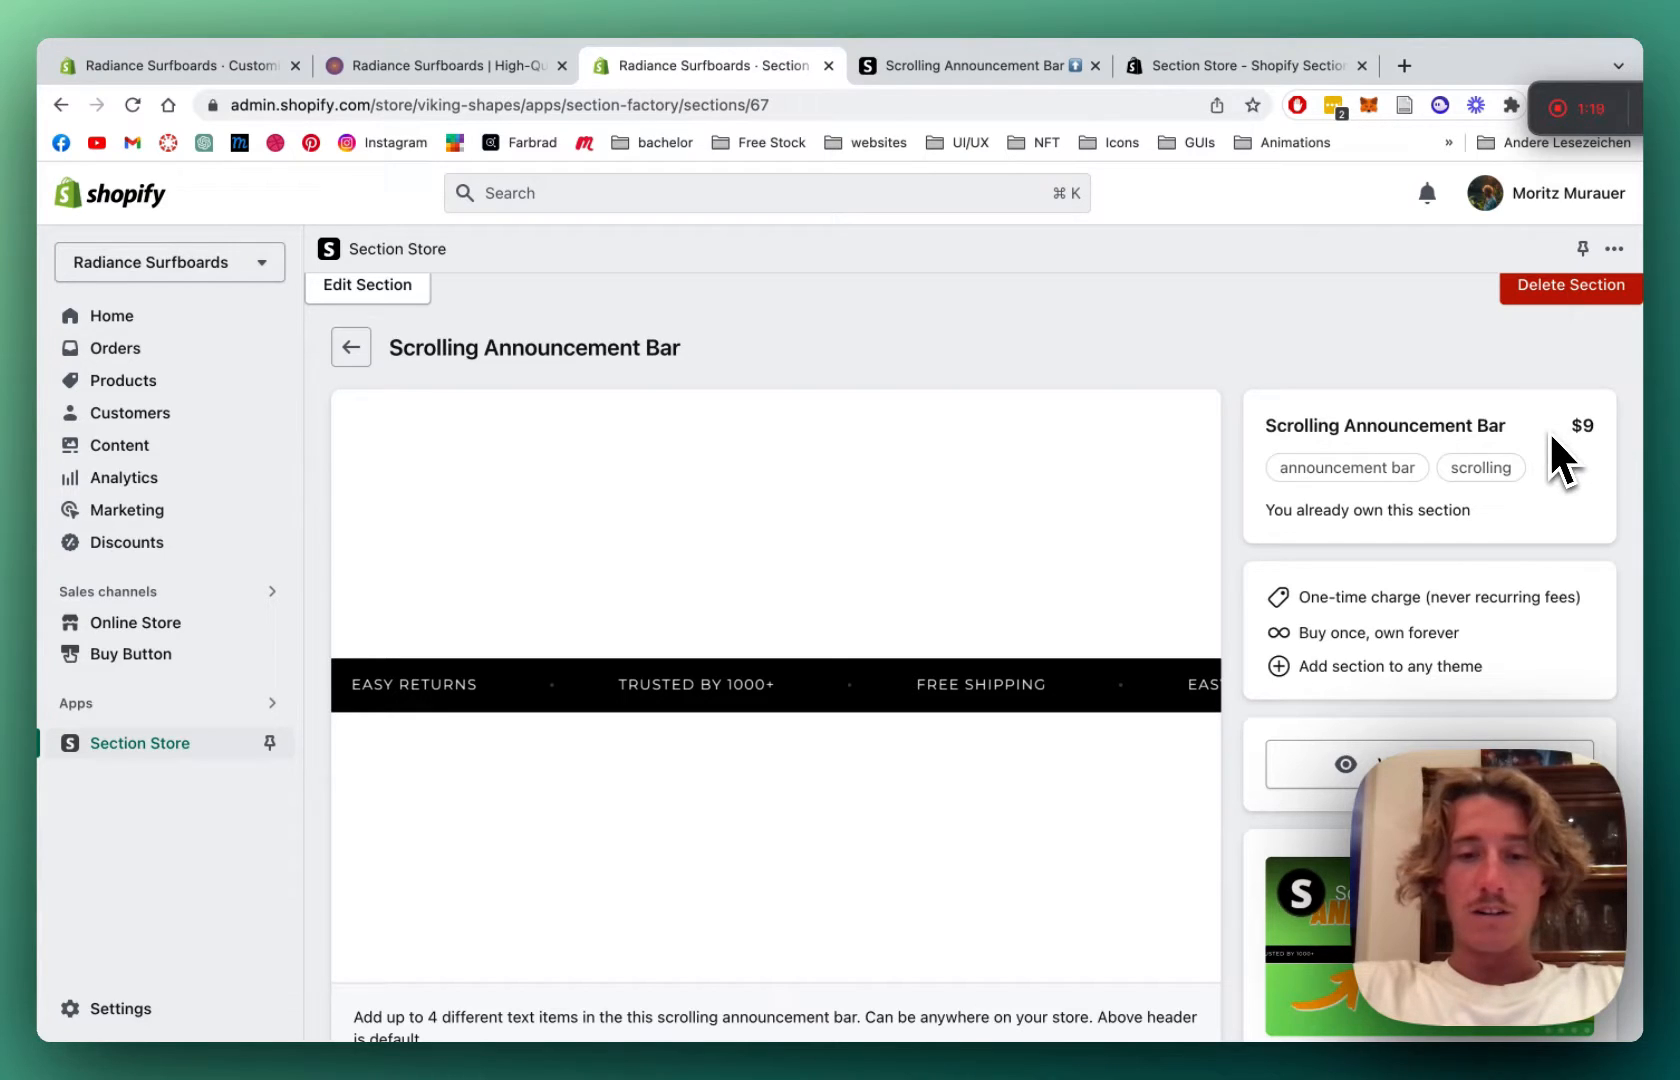
mouse_move(1554, 482)
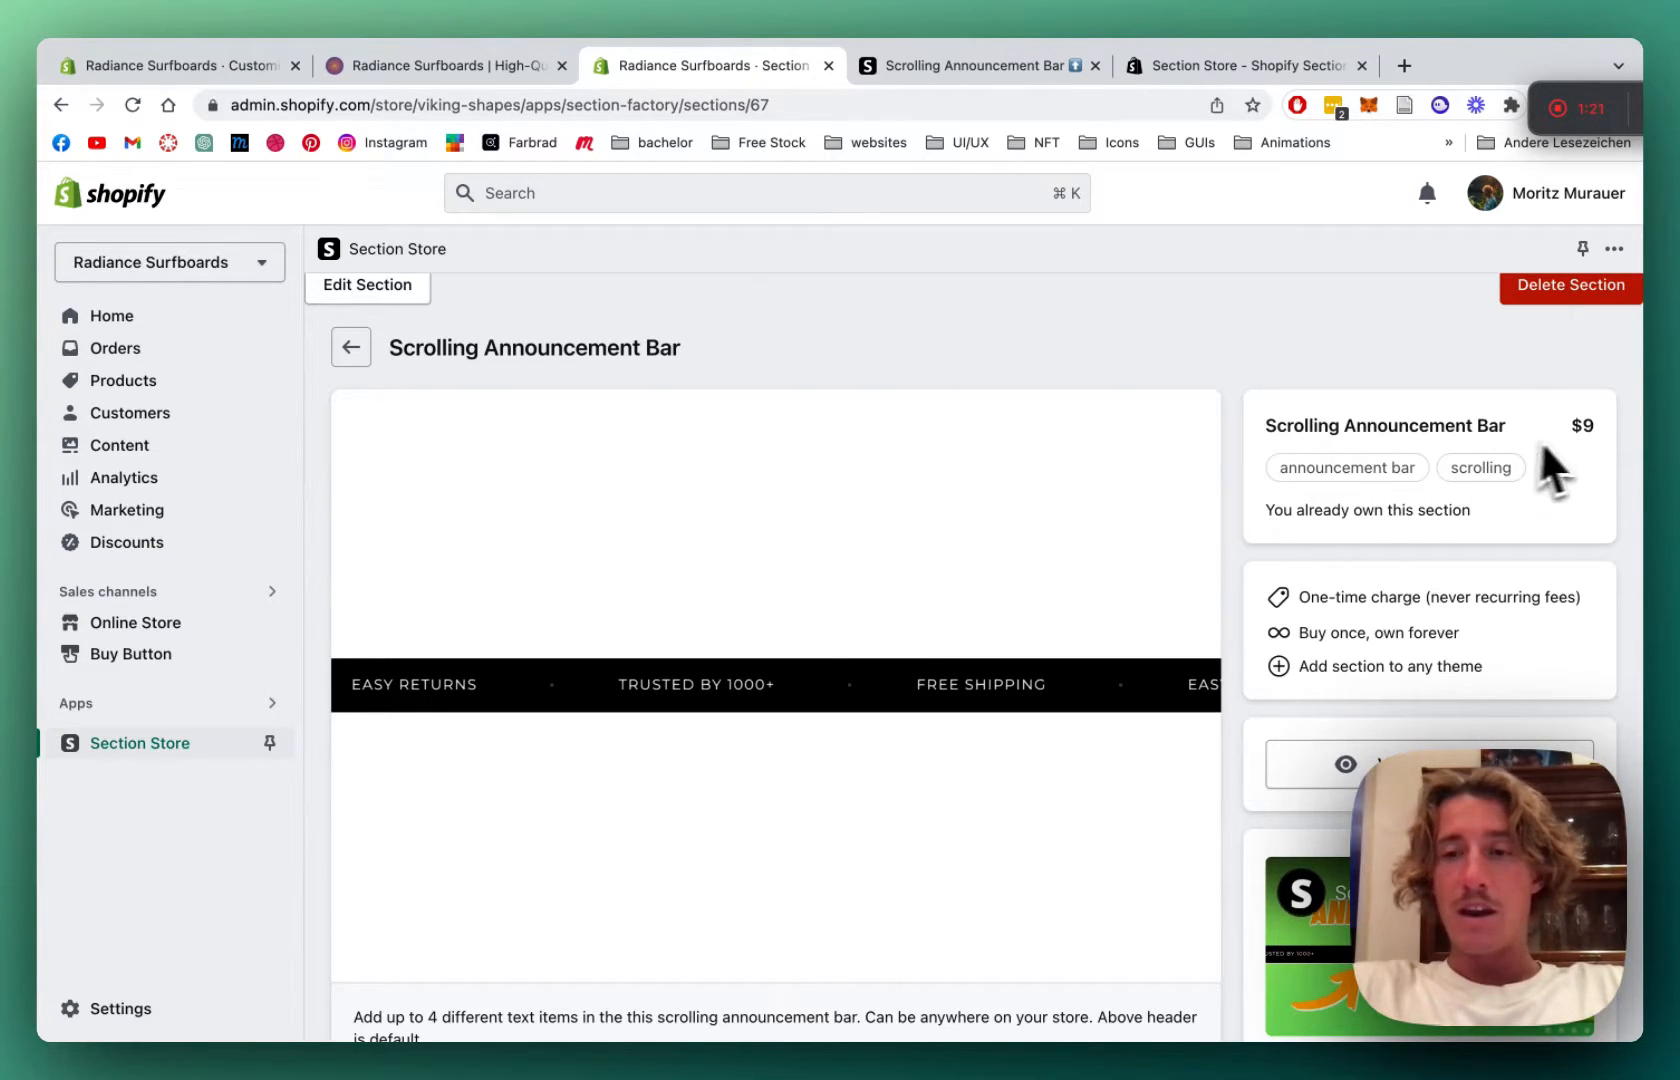
mouse_move(1592, 450)
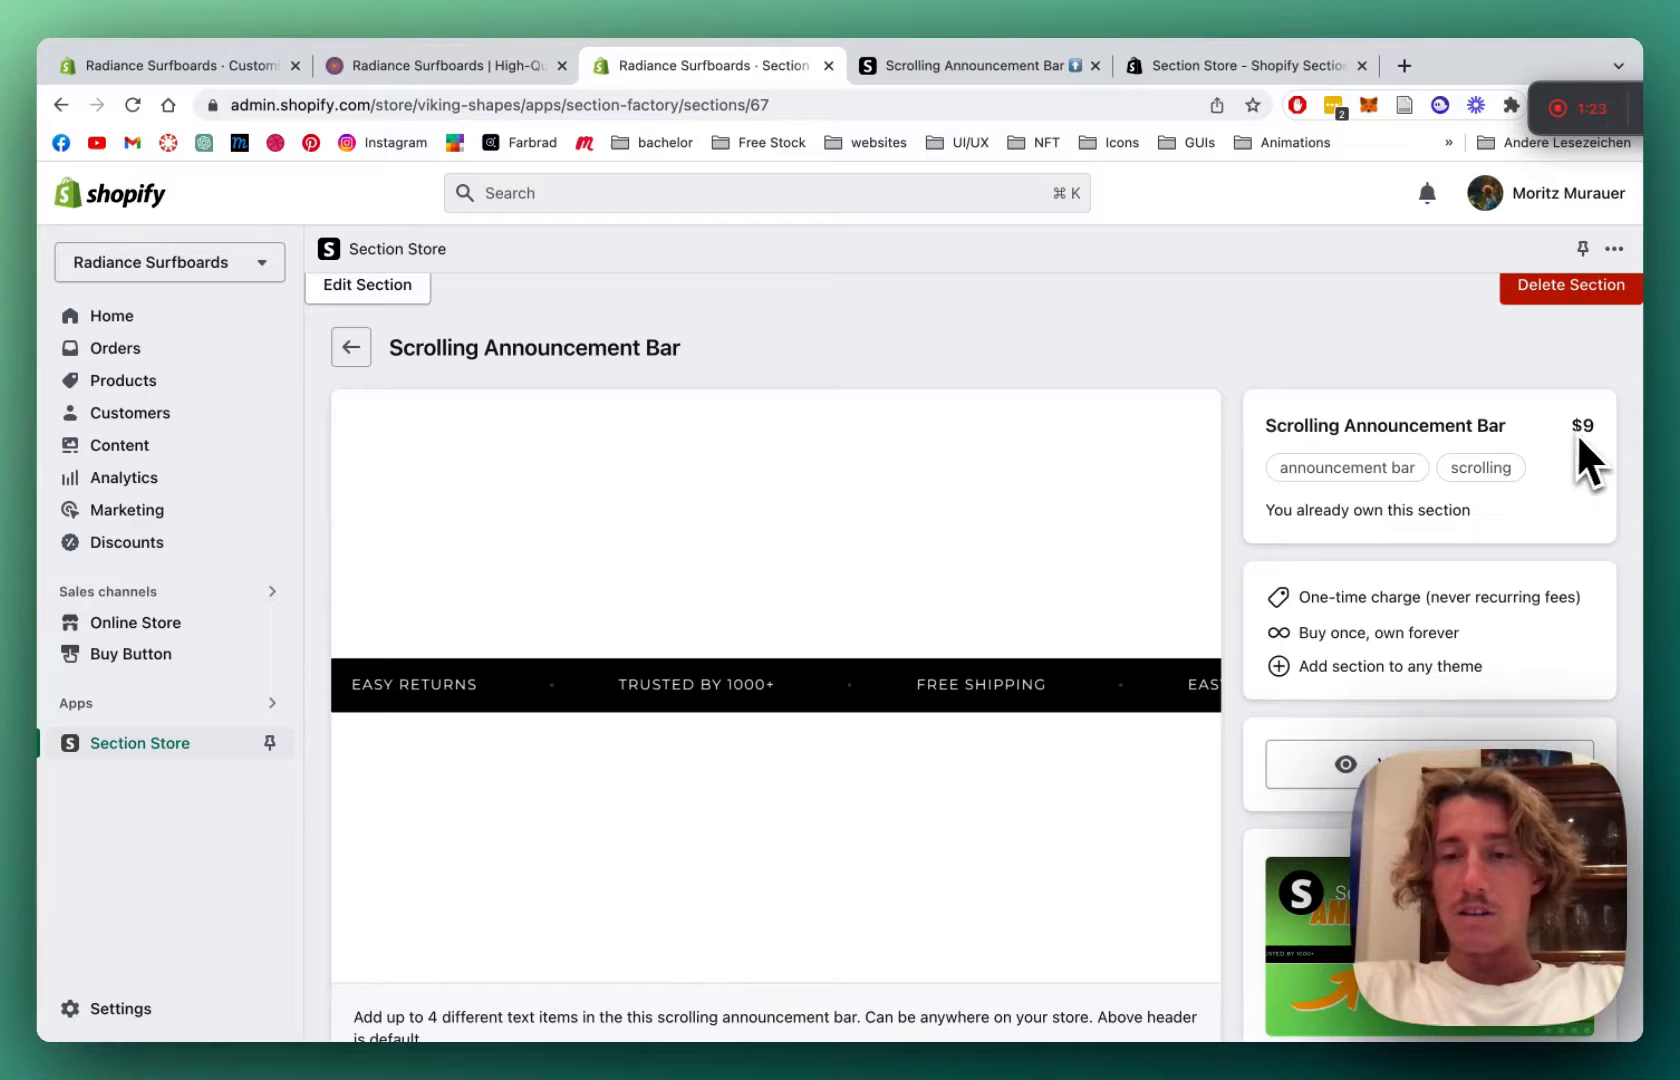
mouse_move(1564, 524)
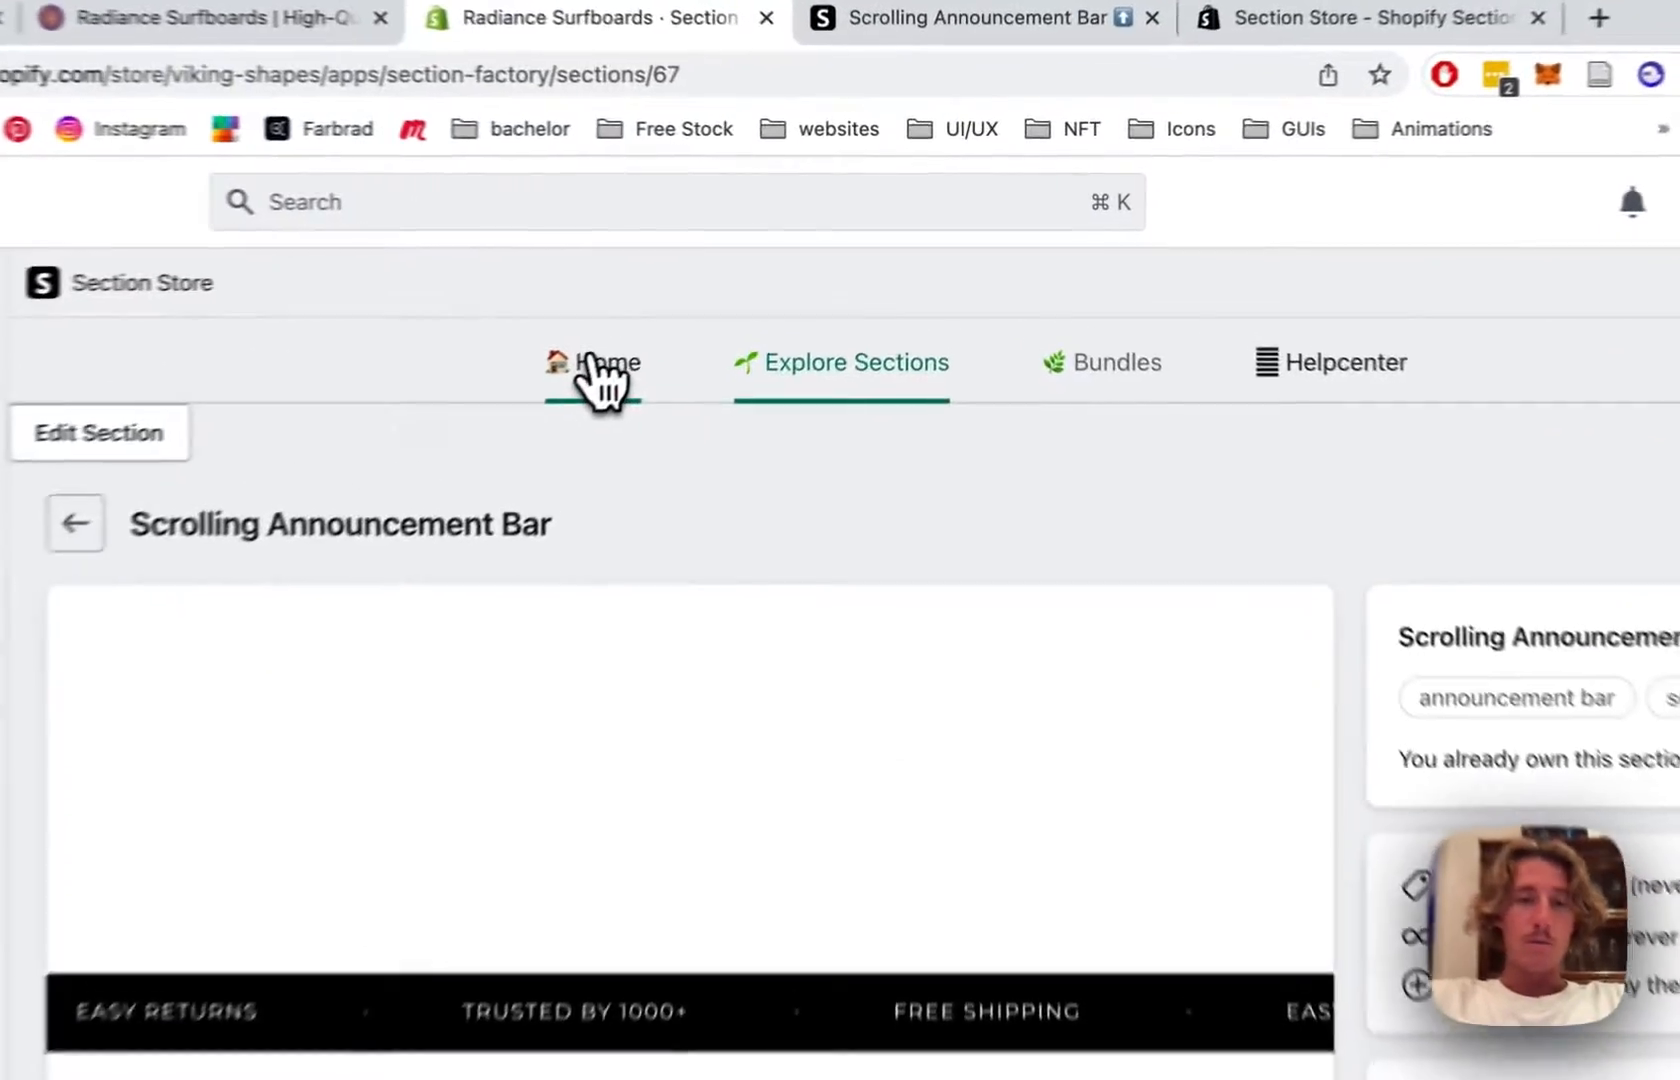
Review the owned sections list and go to the SS - Announcement Bar on the Dawn home page
left_click(592, 362)
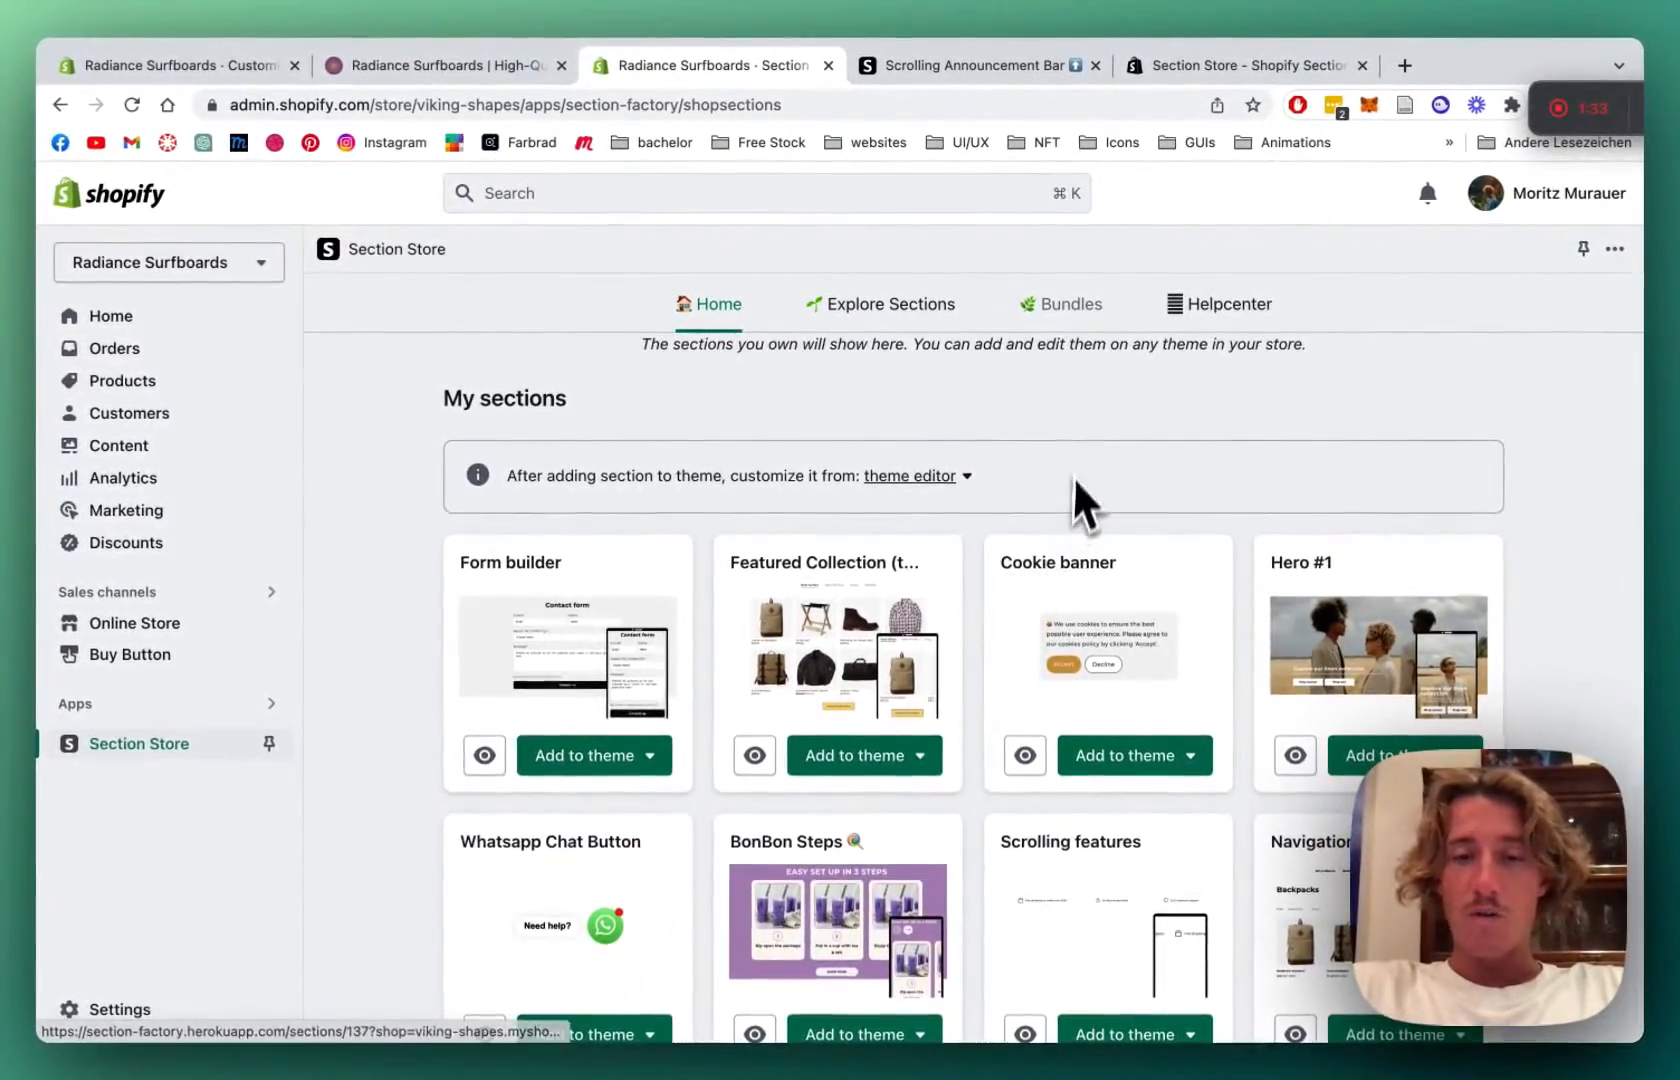
scroll("down", 3)
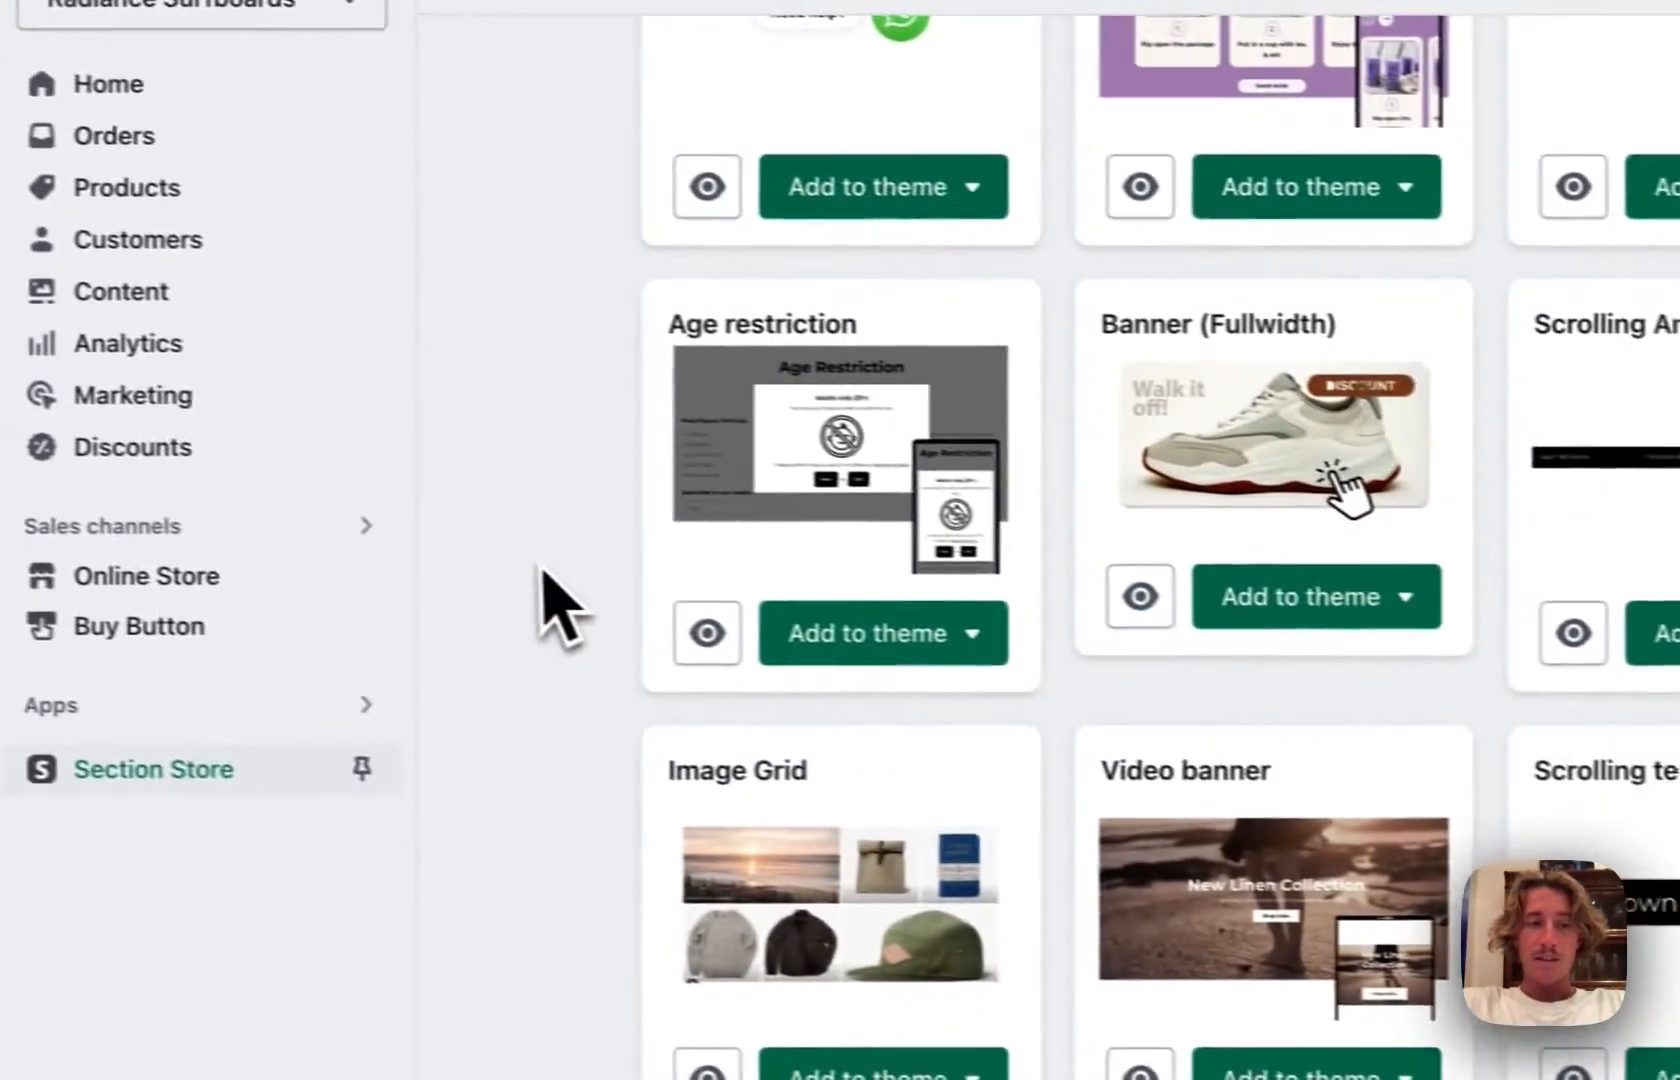
left_click(150, 576)
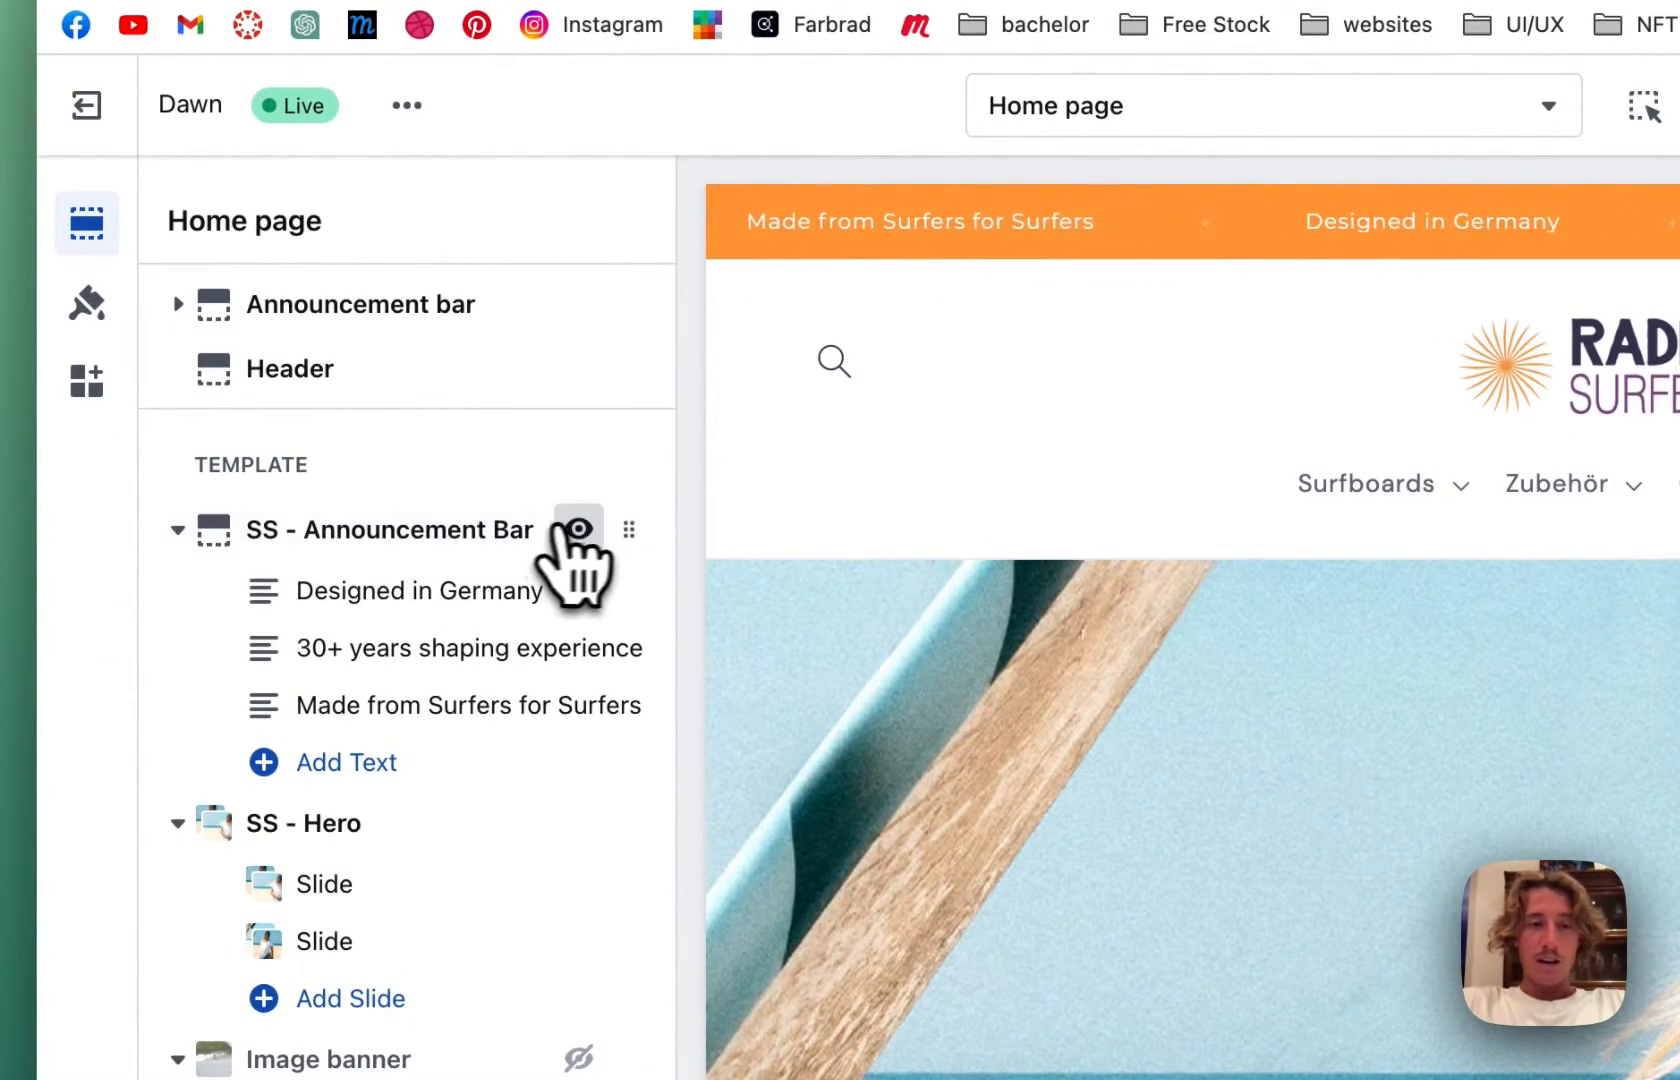
Hide the orange announcement bar and add a new black SS - Announcement Bar with Free Shipping and Free Returns
left_click(576, 530)
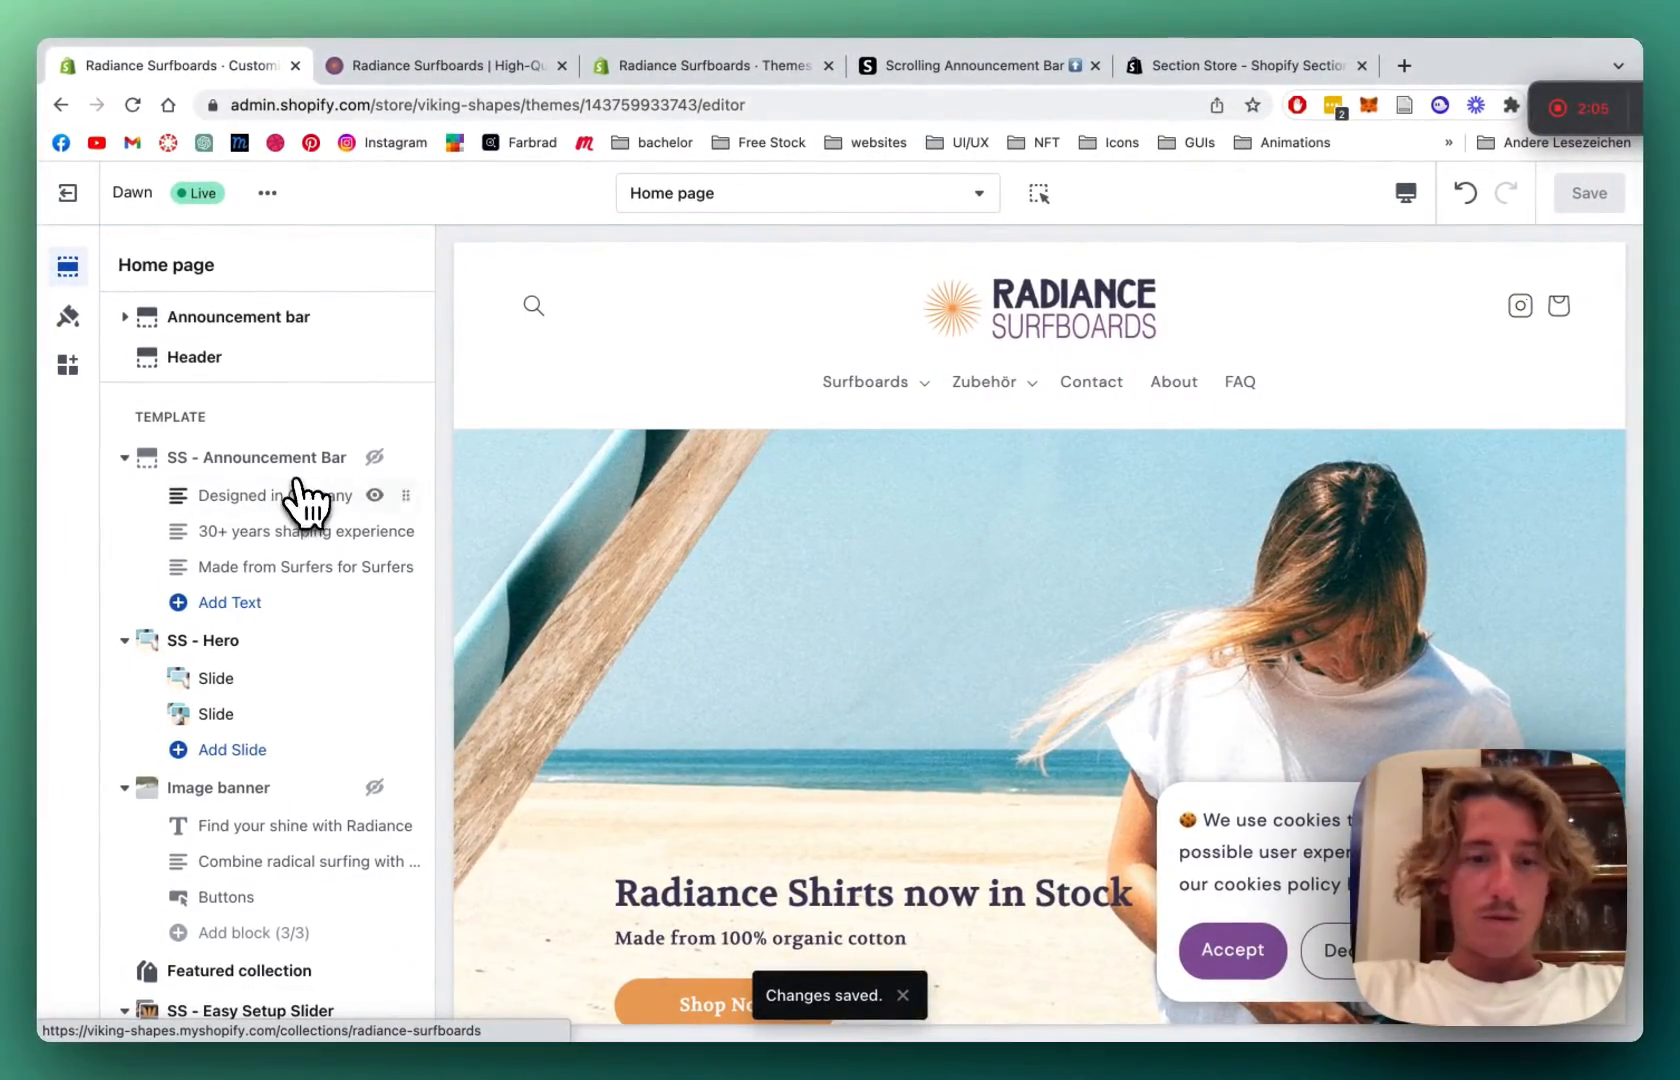
scroll("down", 3)
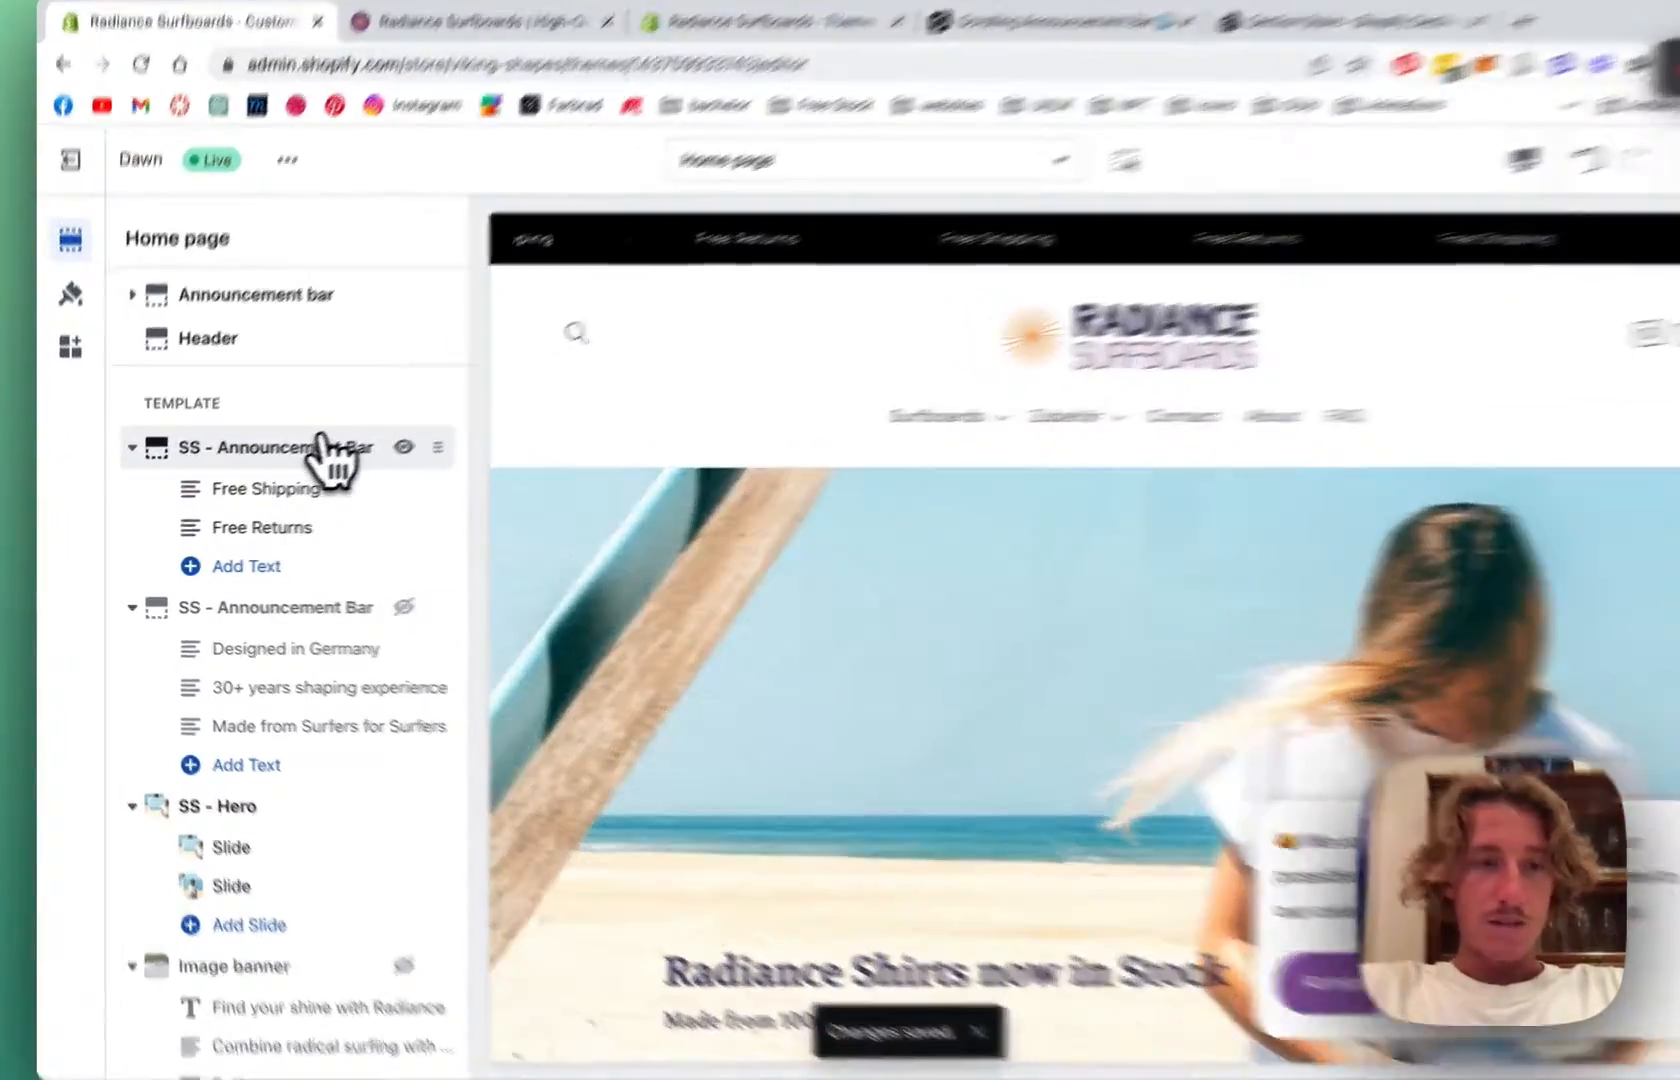
Set the new bar's text to 14px and link it to the Radiance Surfboards collection
left_click(296, 446)
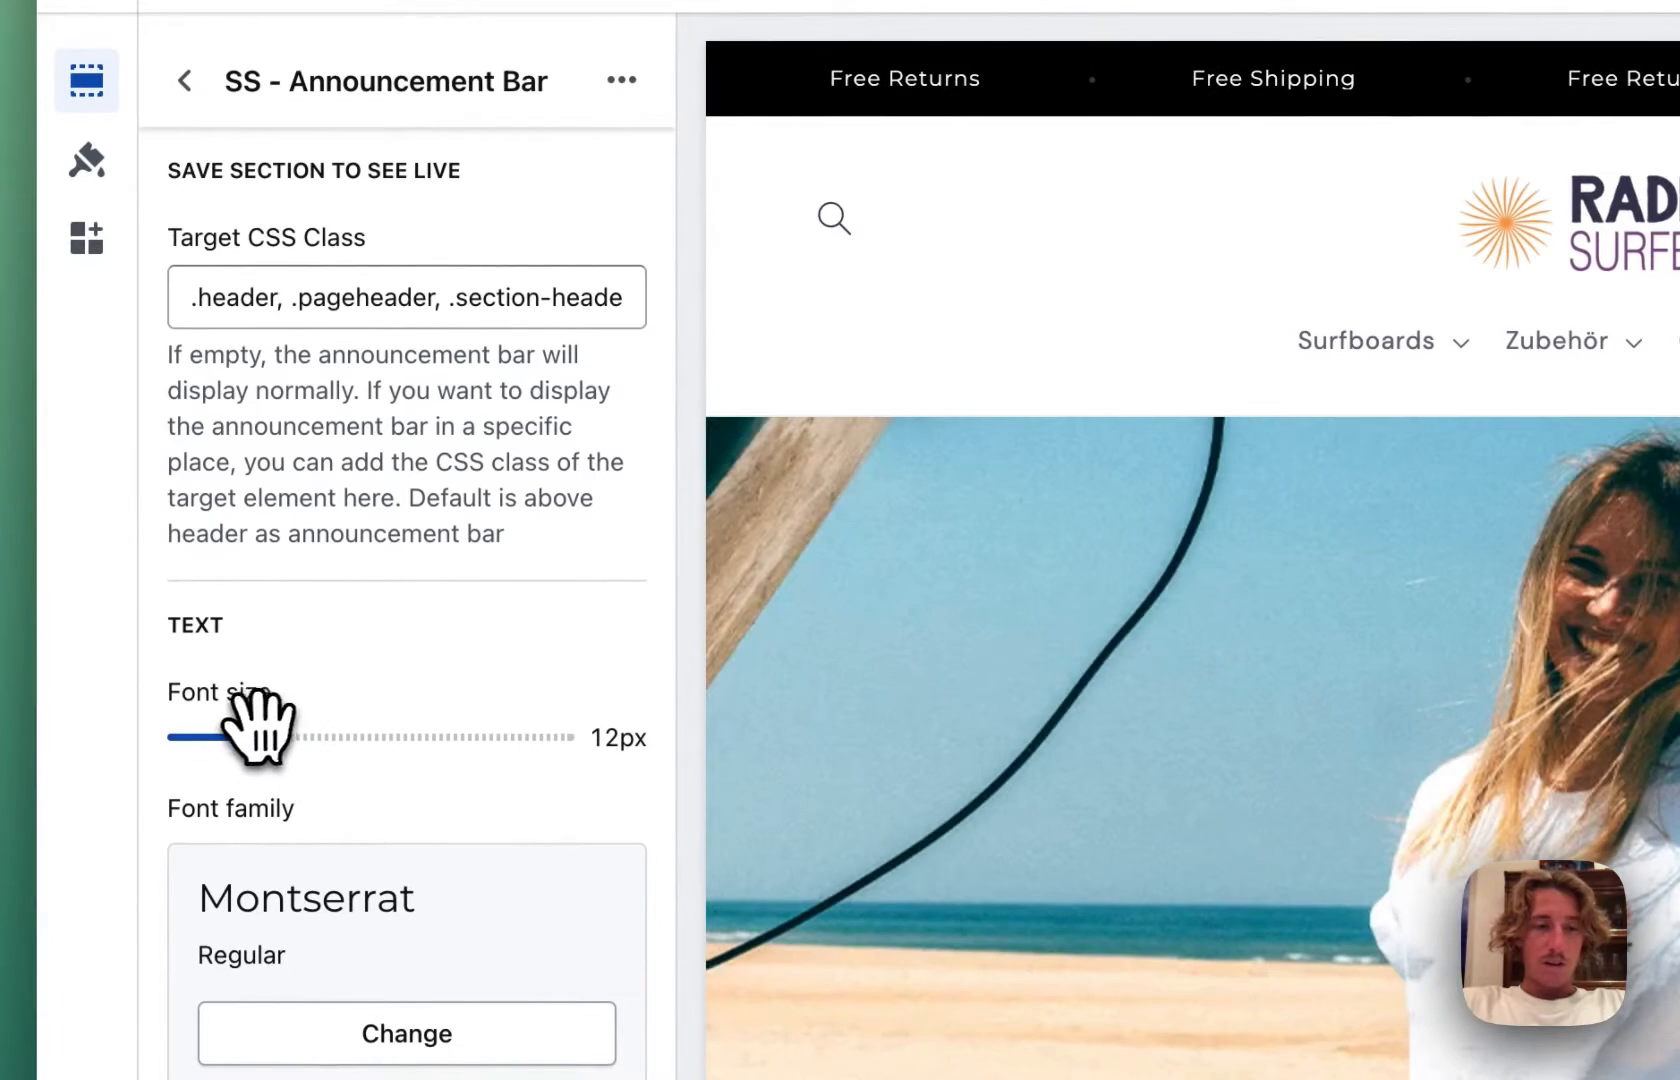
left_click_drag(214, 738, 258, 738)
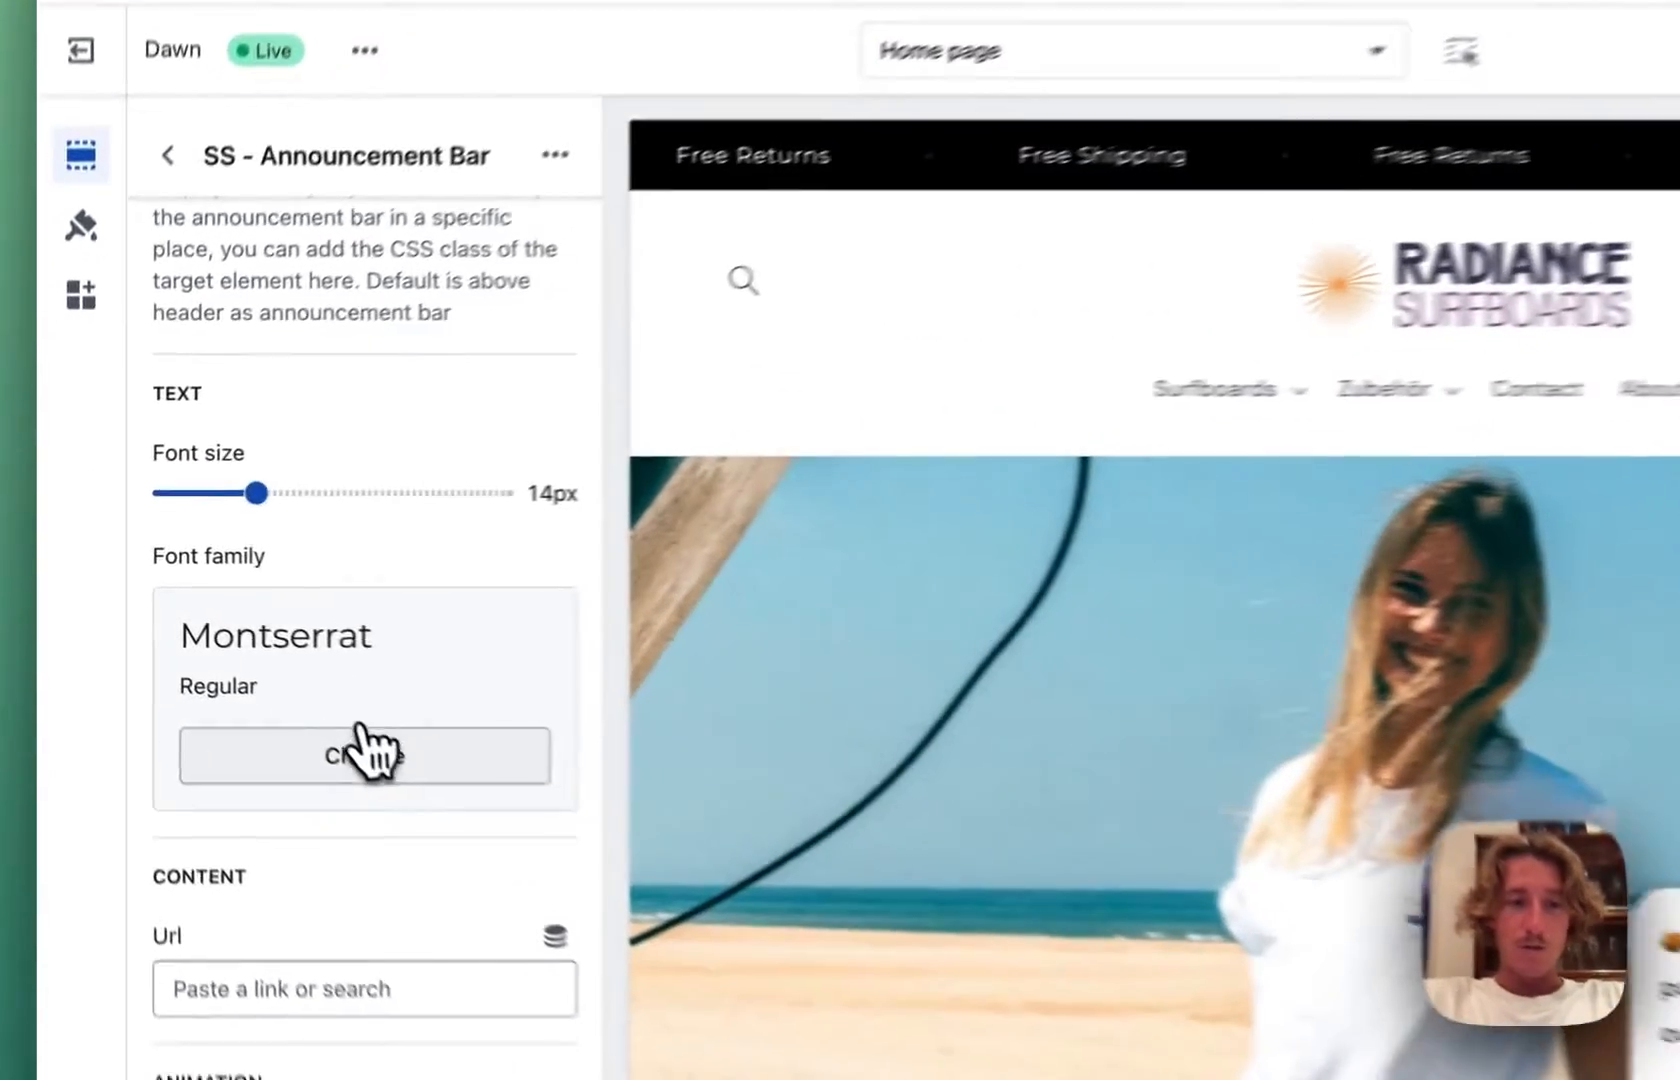
left_click(364, 756)
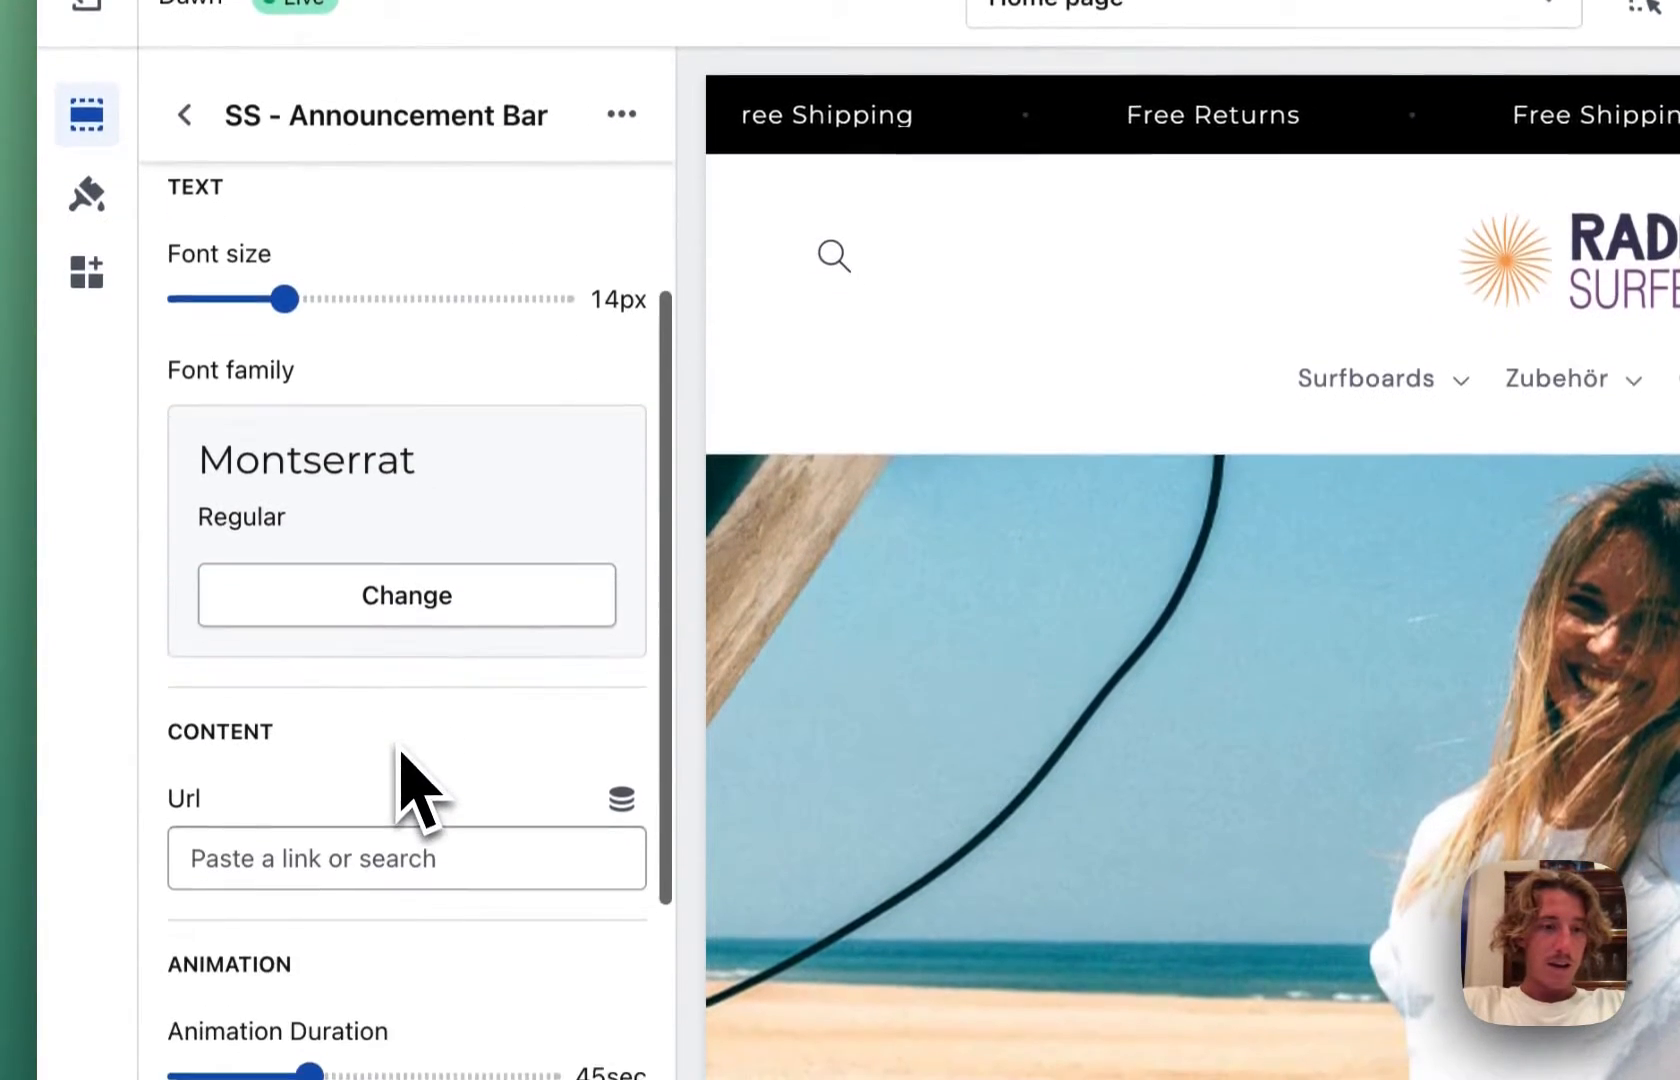
left_click(404, 858)
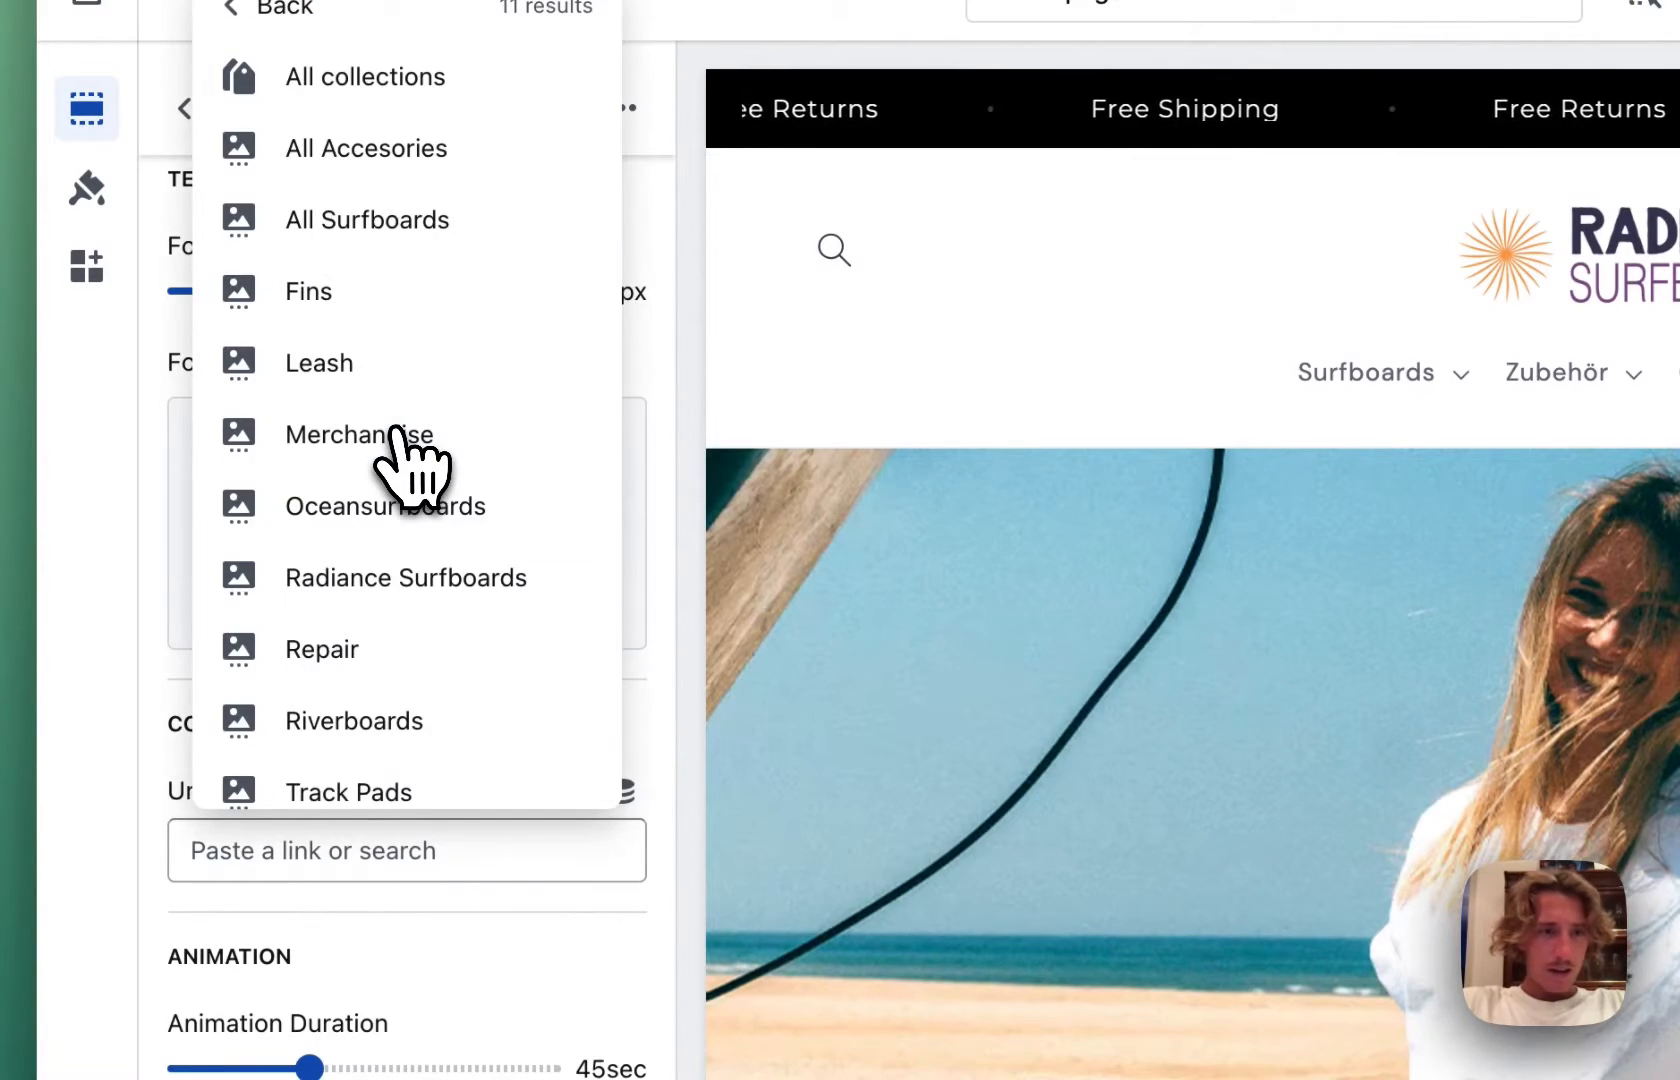
left_click(406, 576)
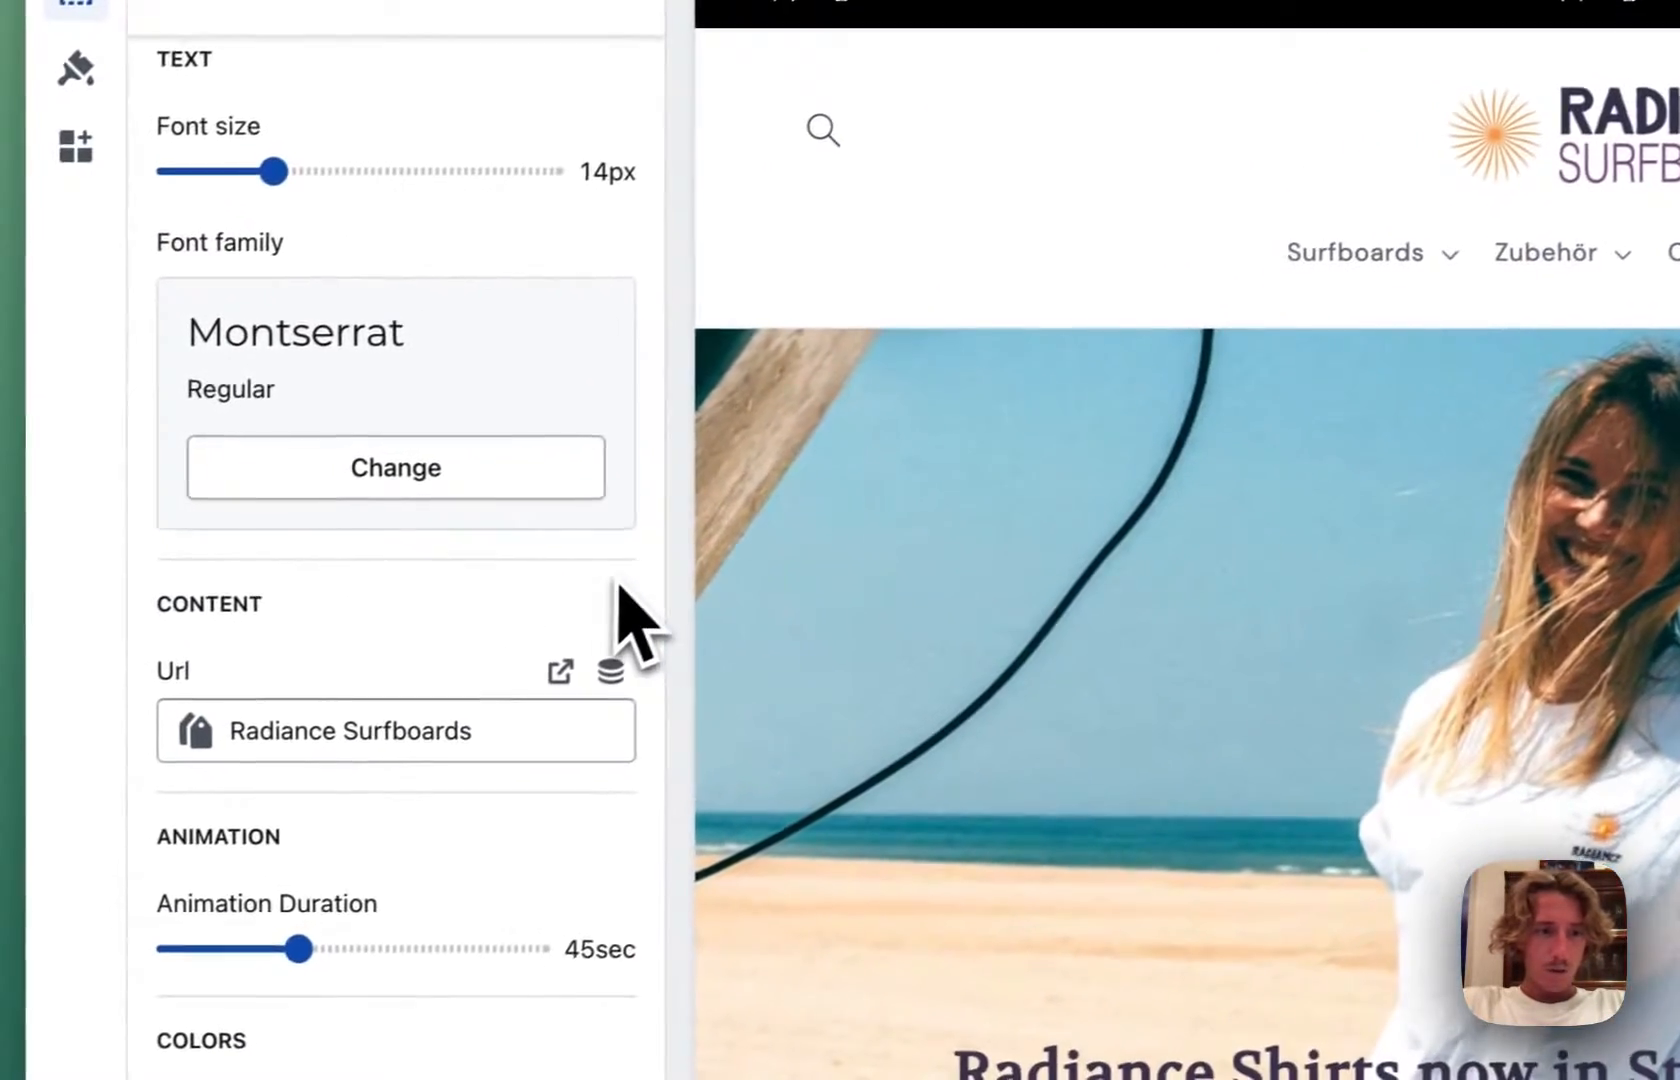
left_click_drag(274, 950, 402, 678)
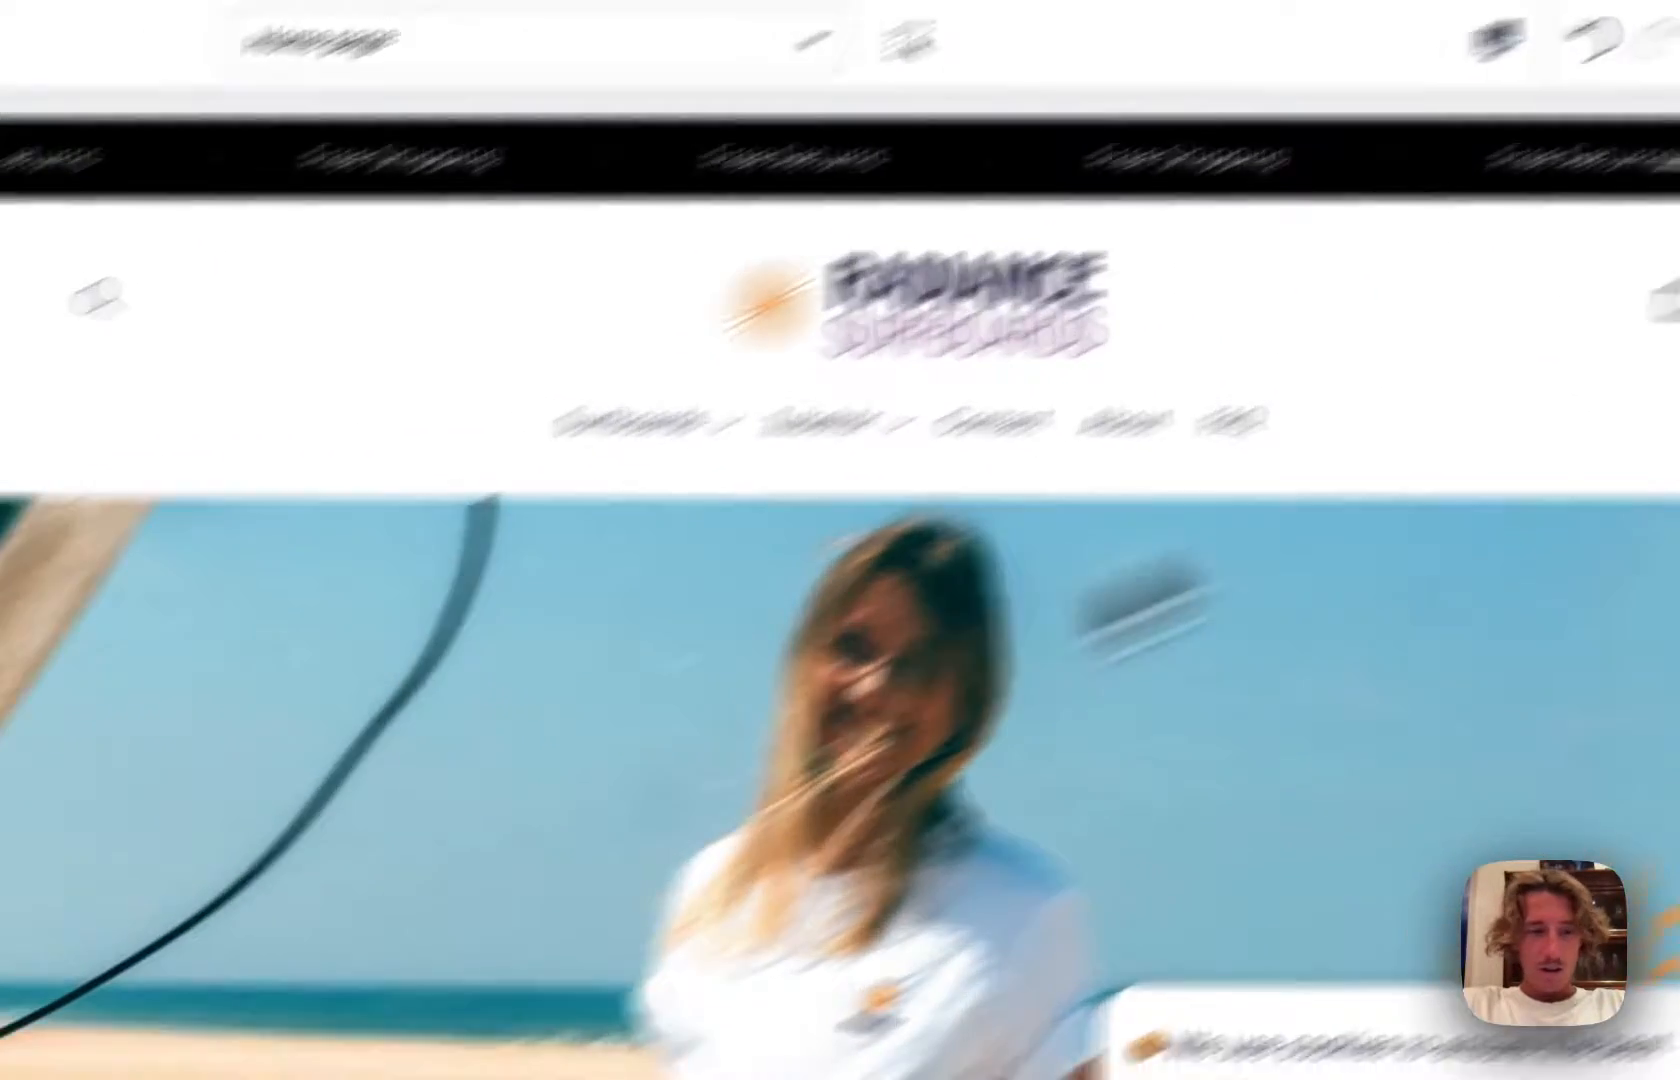
Make the bar orange #FFA74E with white text, 71-second animation and 91% hover opacity
left_click(204, 894)
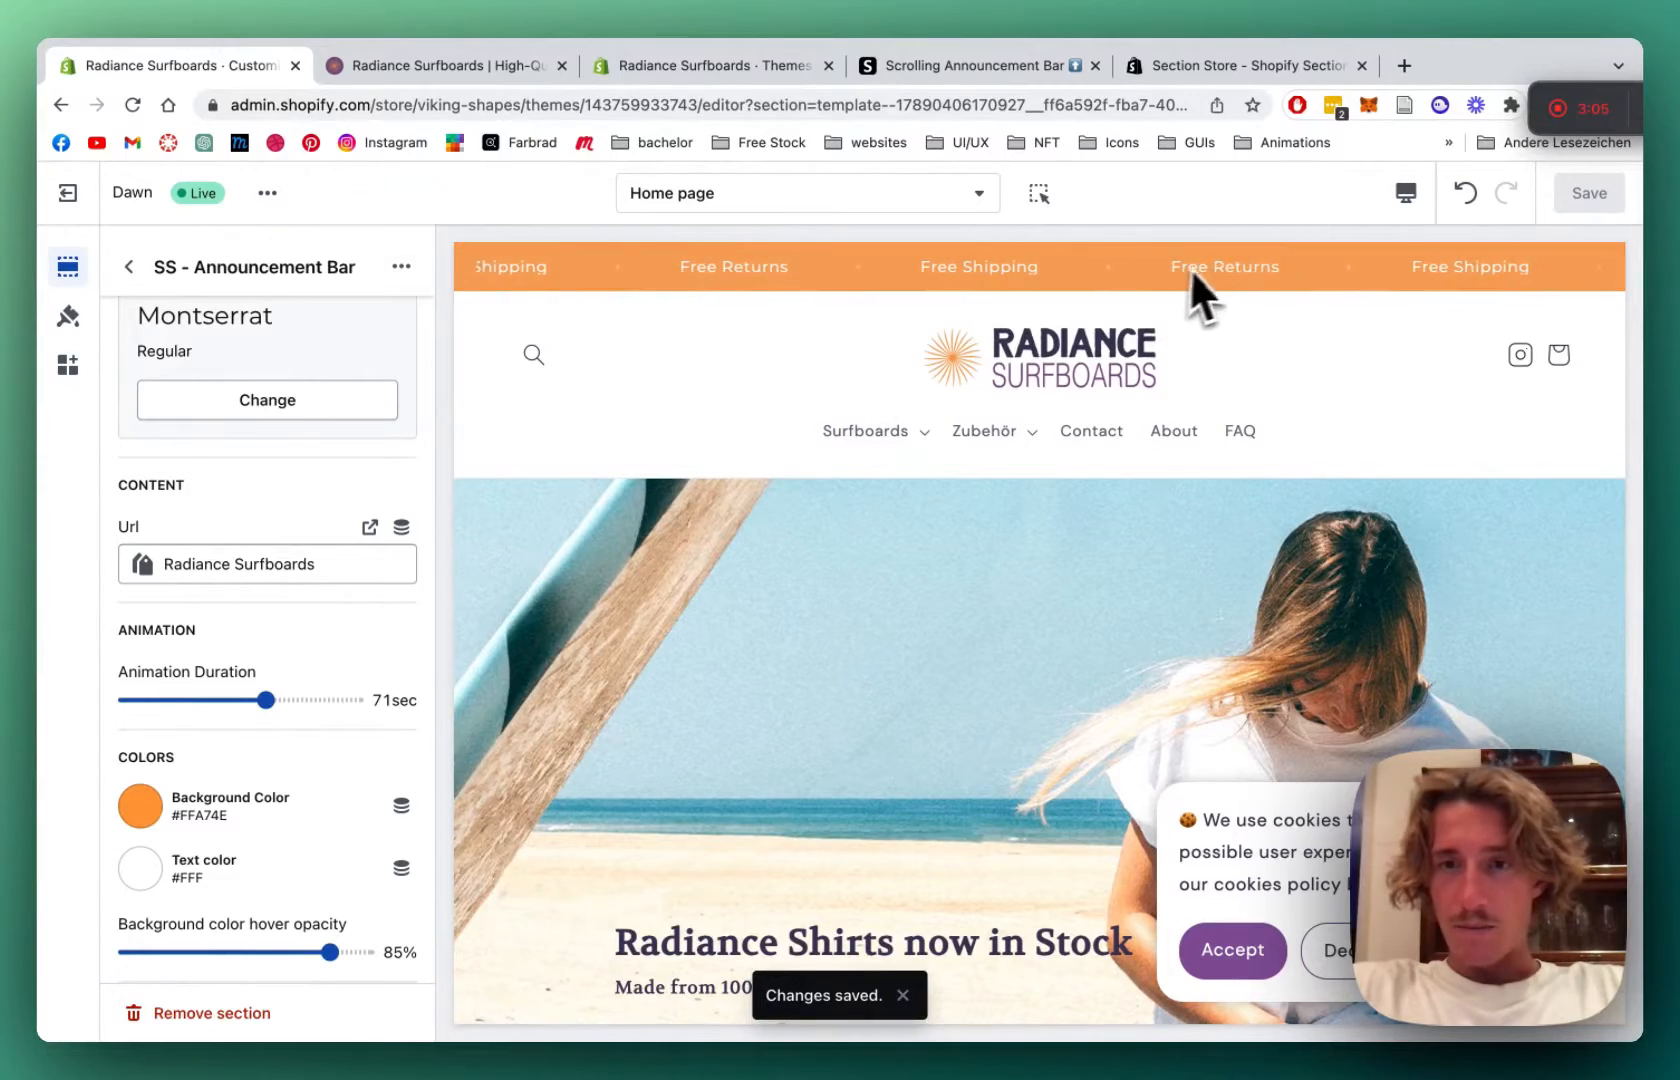
scroll("down", 3)
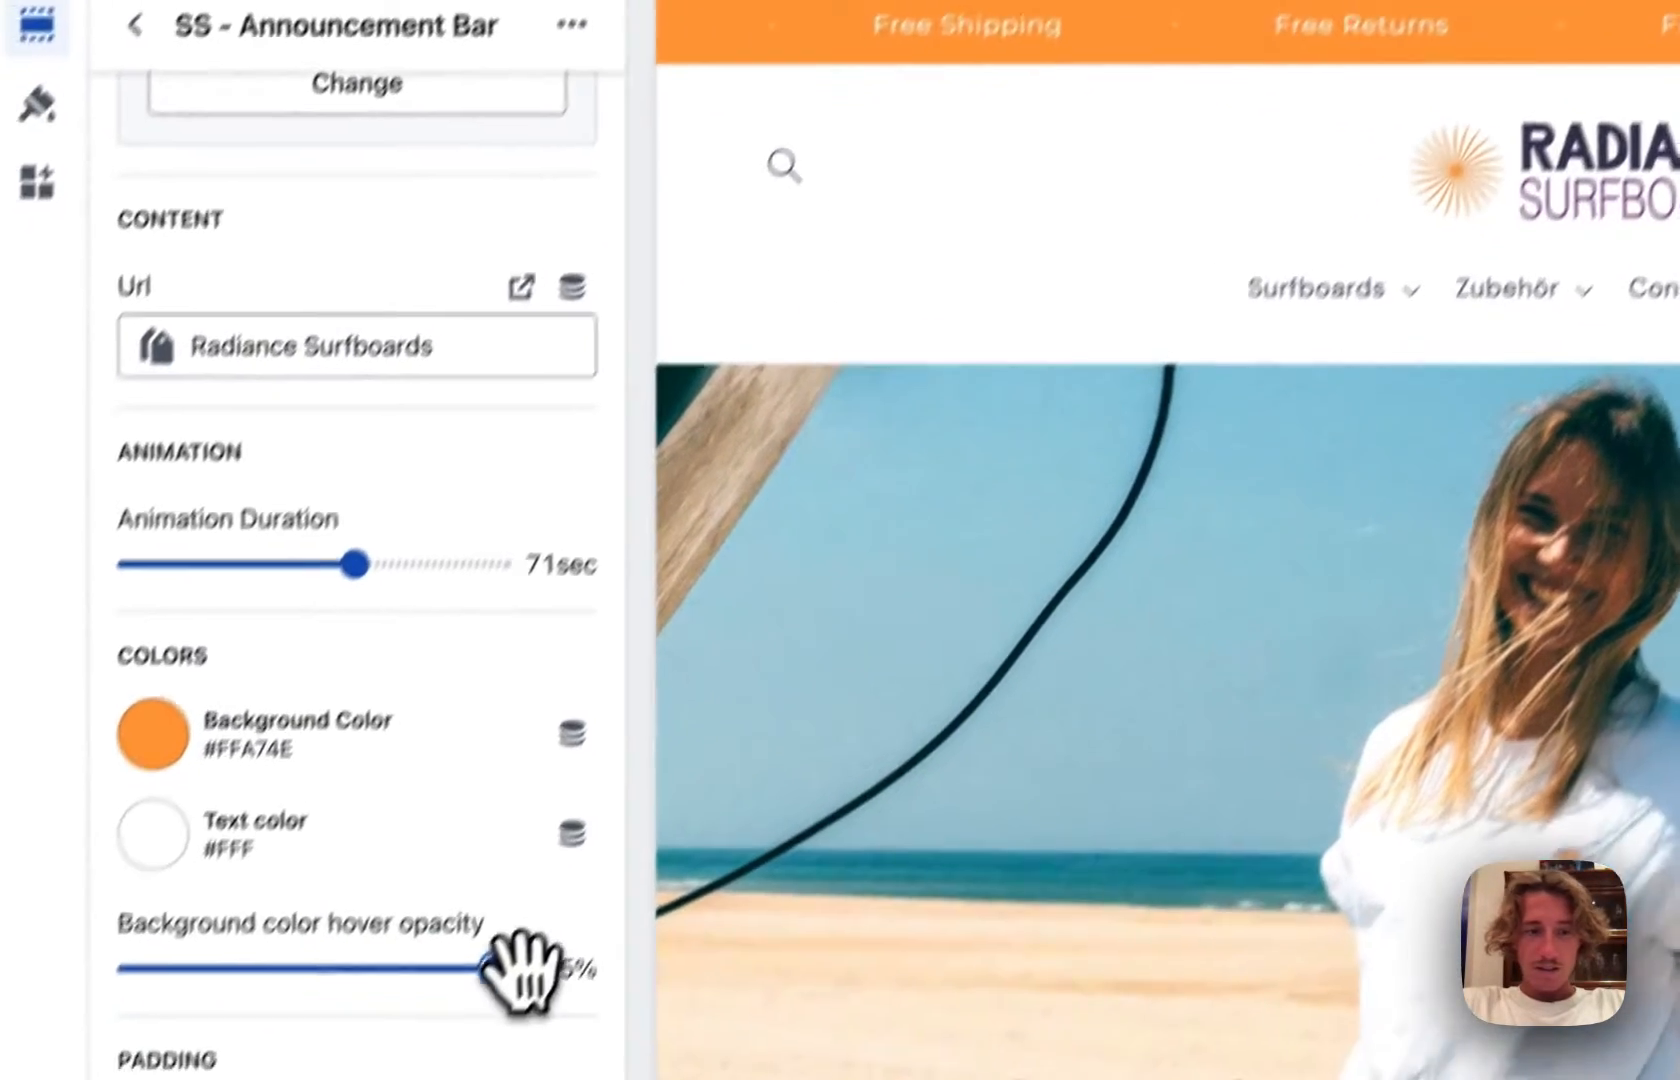
left_click_drag(506, 968, 220, 972)
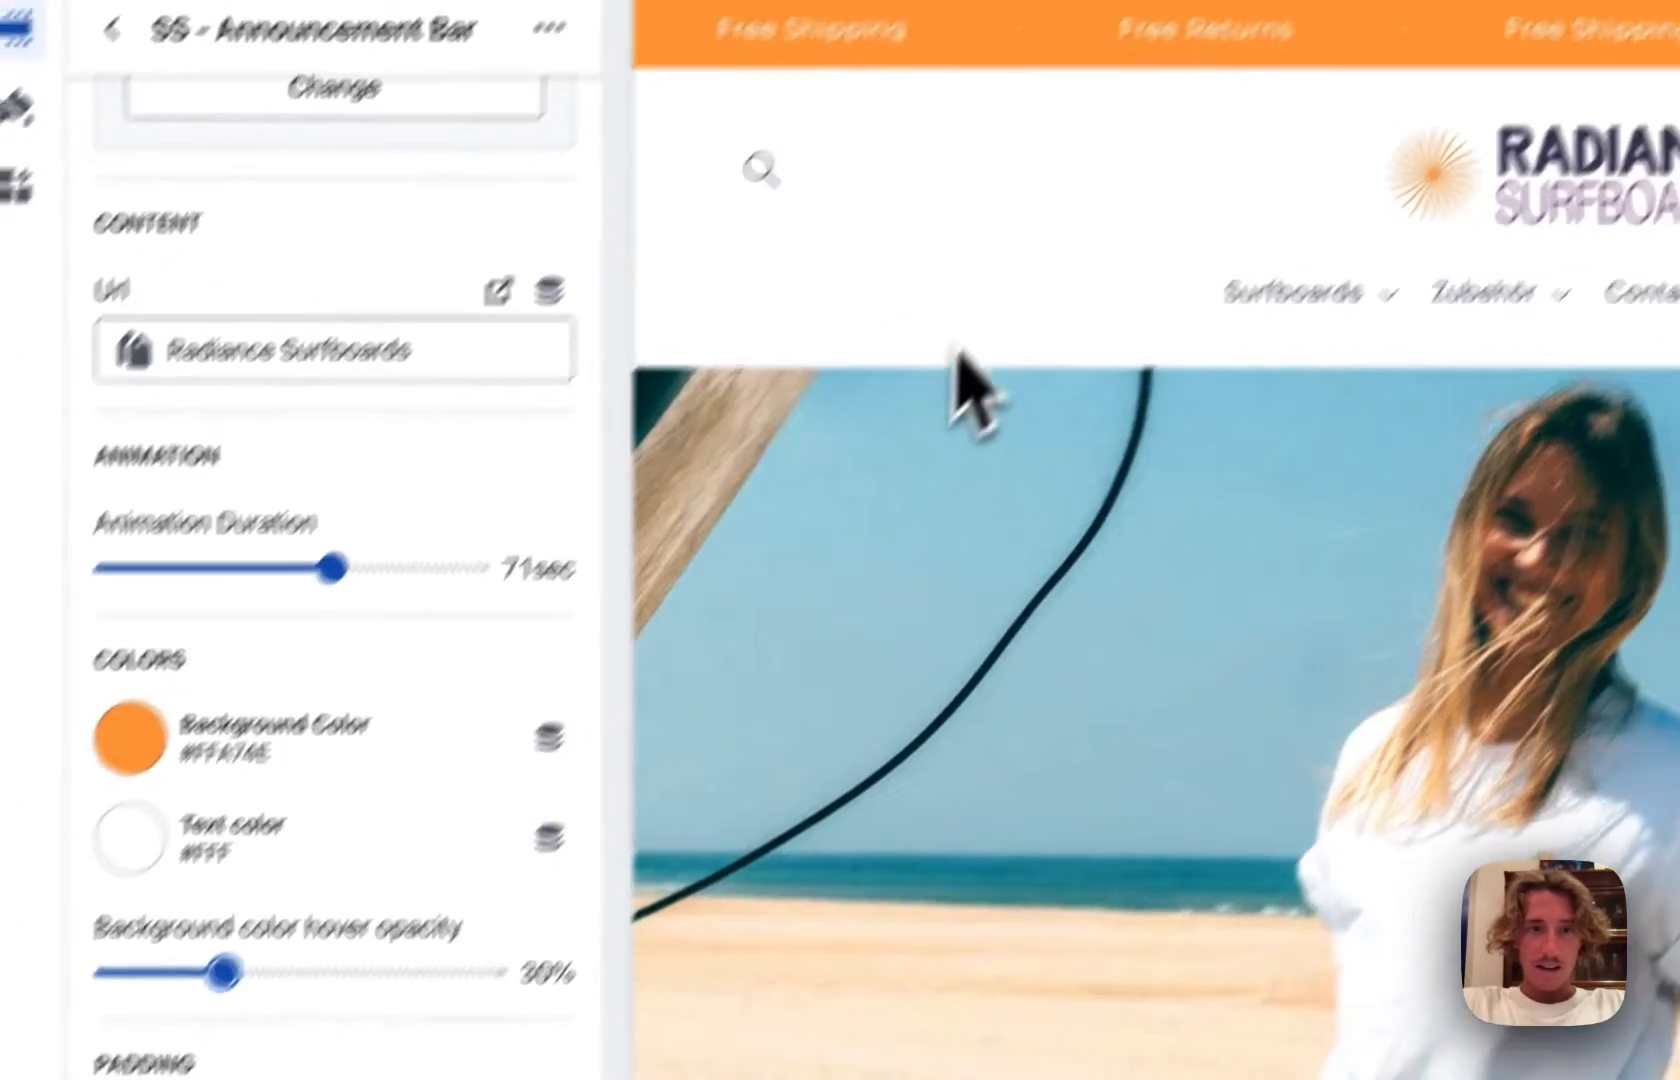
left_click_drag(222, 970, 364, 786)
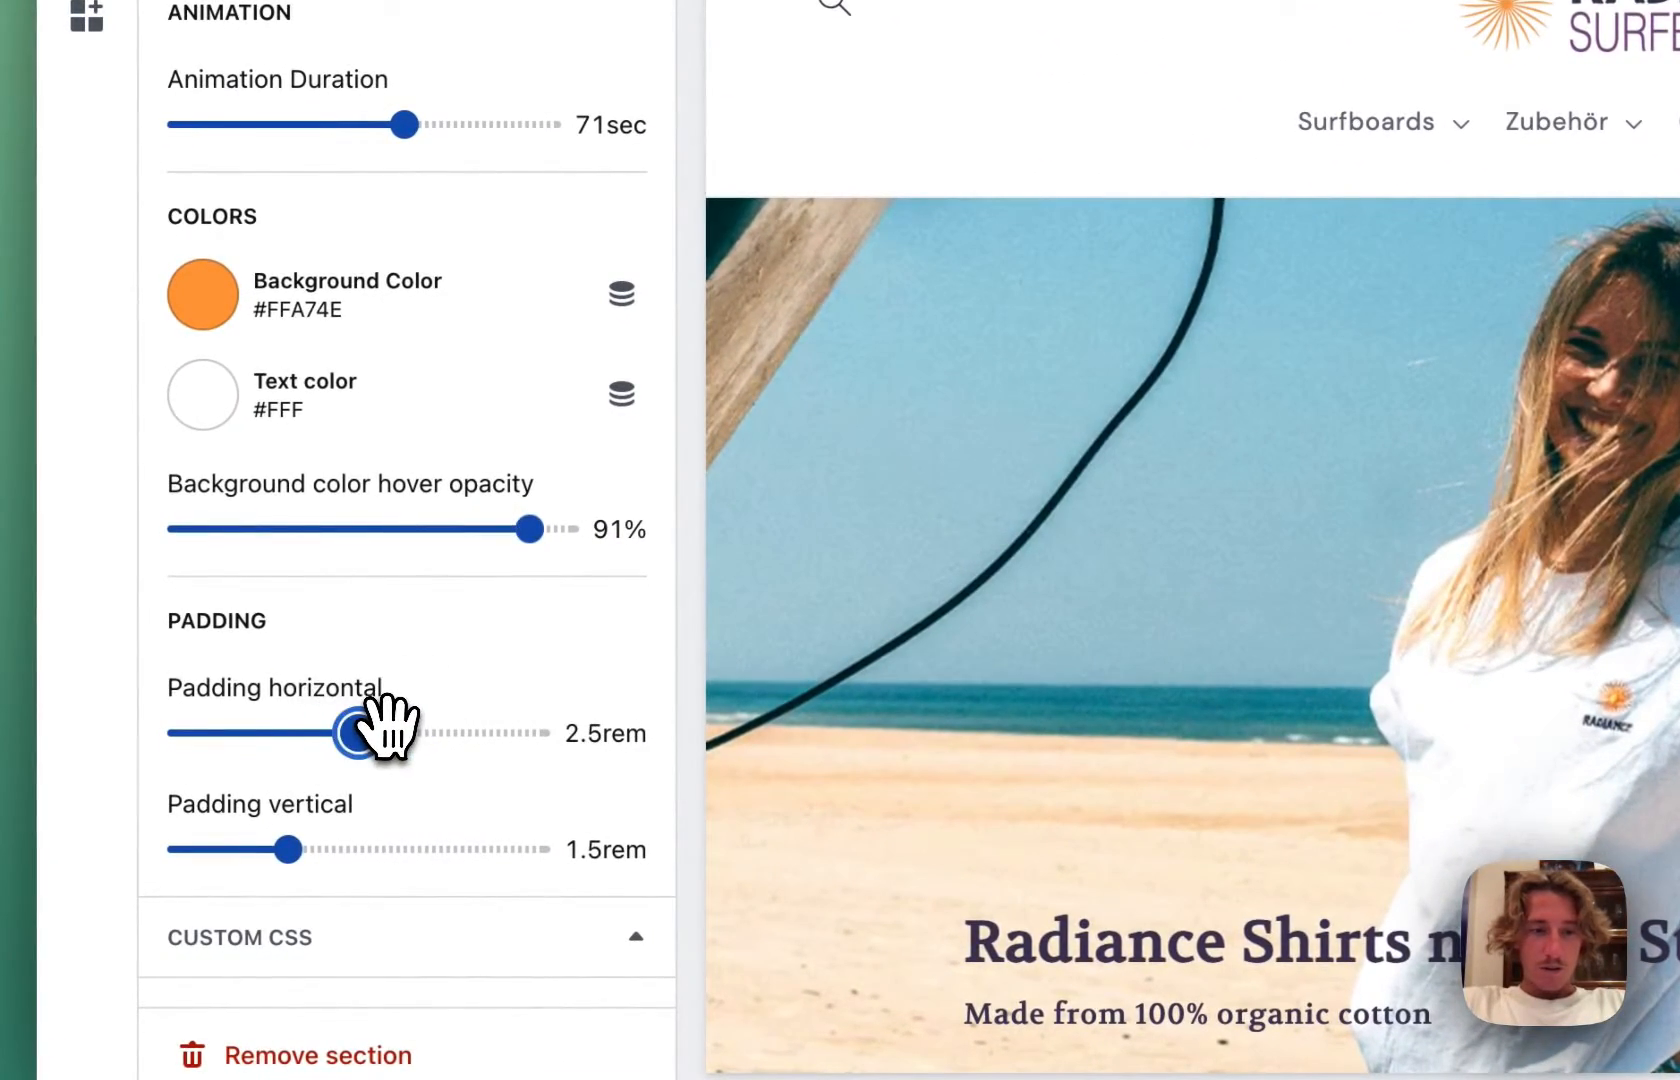
Increase the announcement bar's padding
left_click_drag(284, 848, 310, 848)
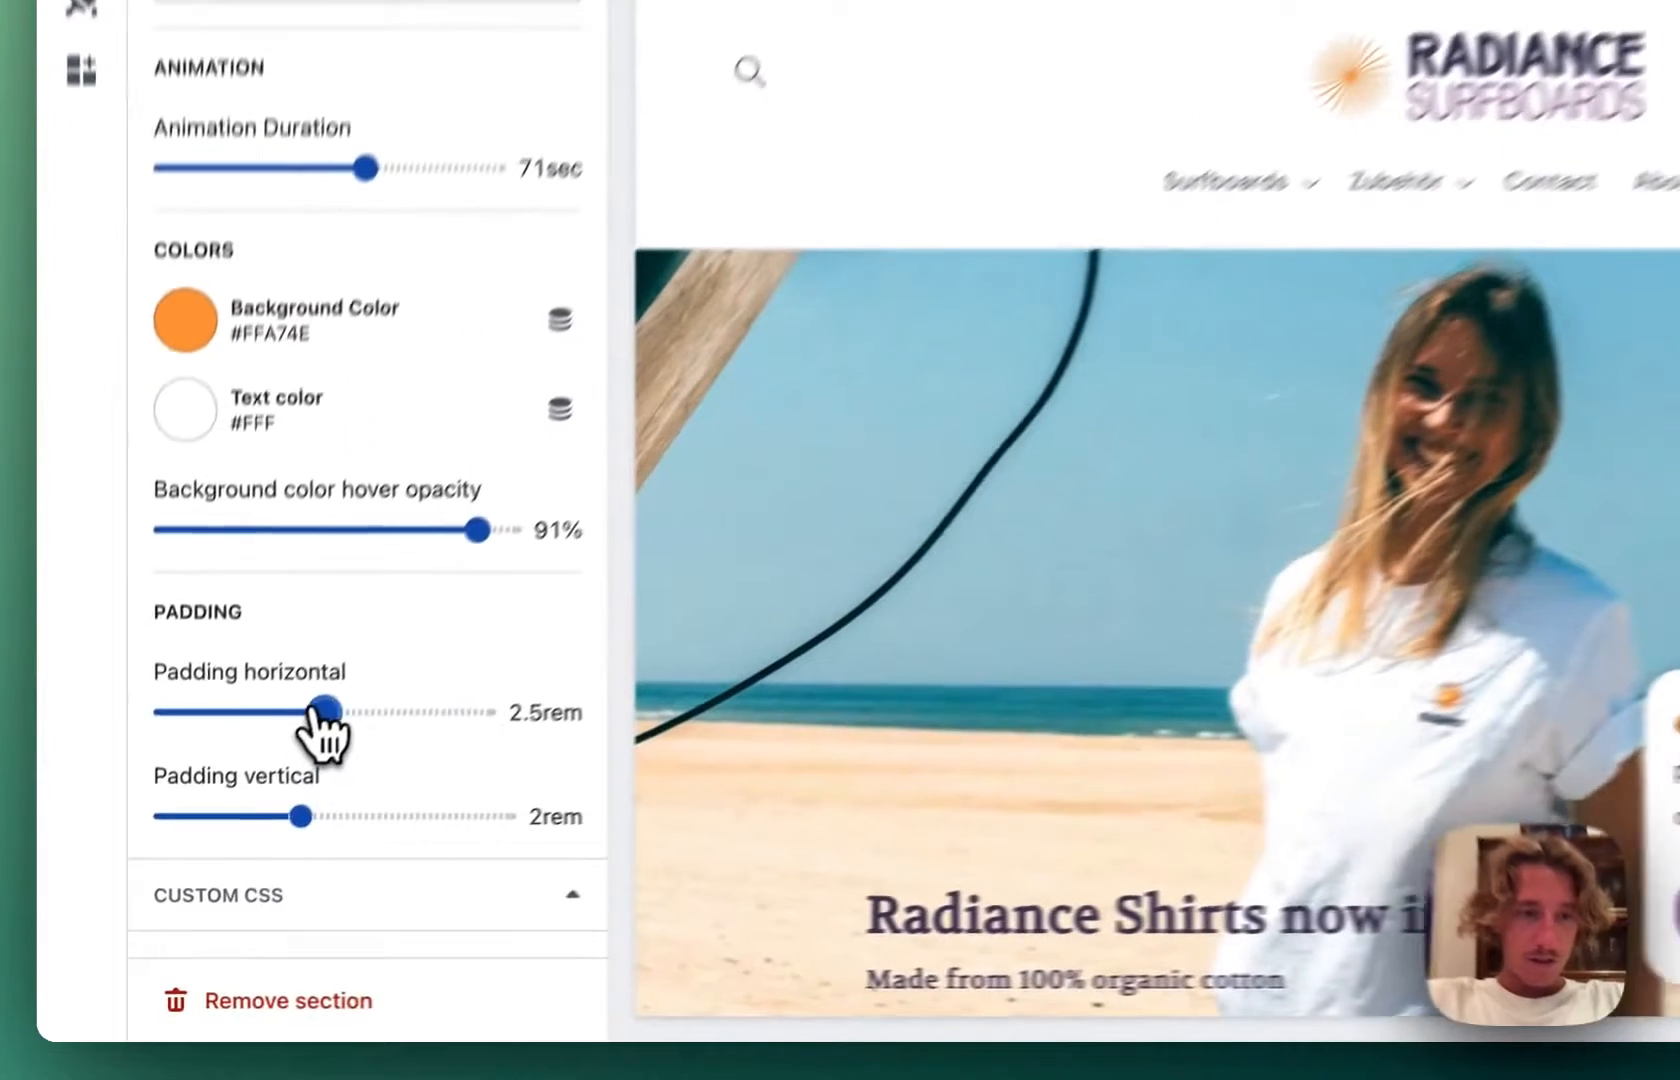
left_click_drag(310, 710, 328, 676)
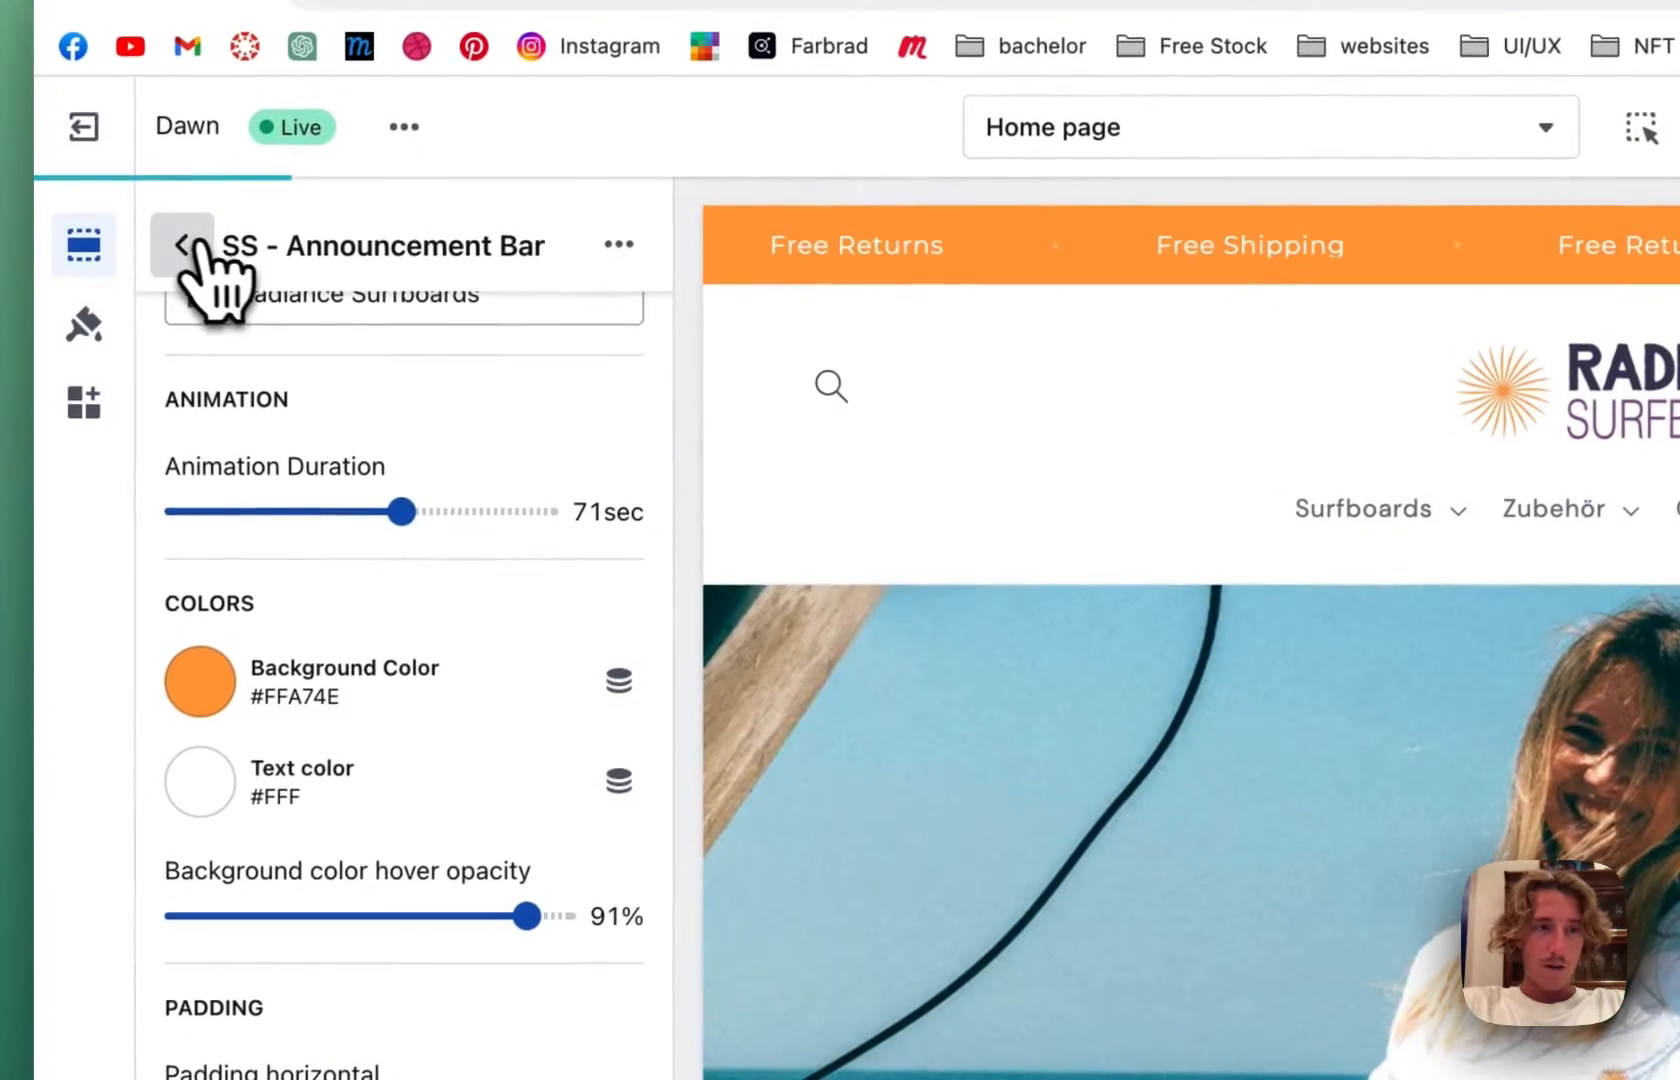
Change the first message to 'Designed in Germany' and hide the first announcement bar section
left_click(180, 244)
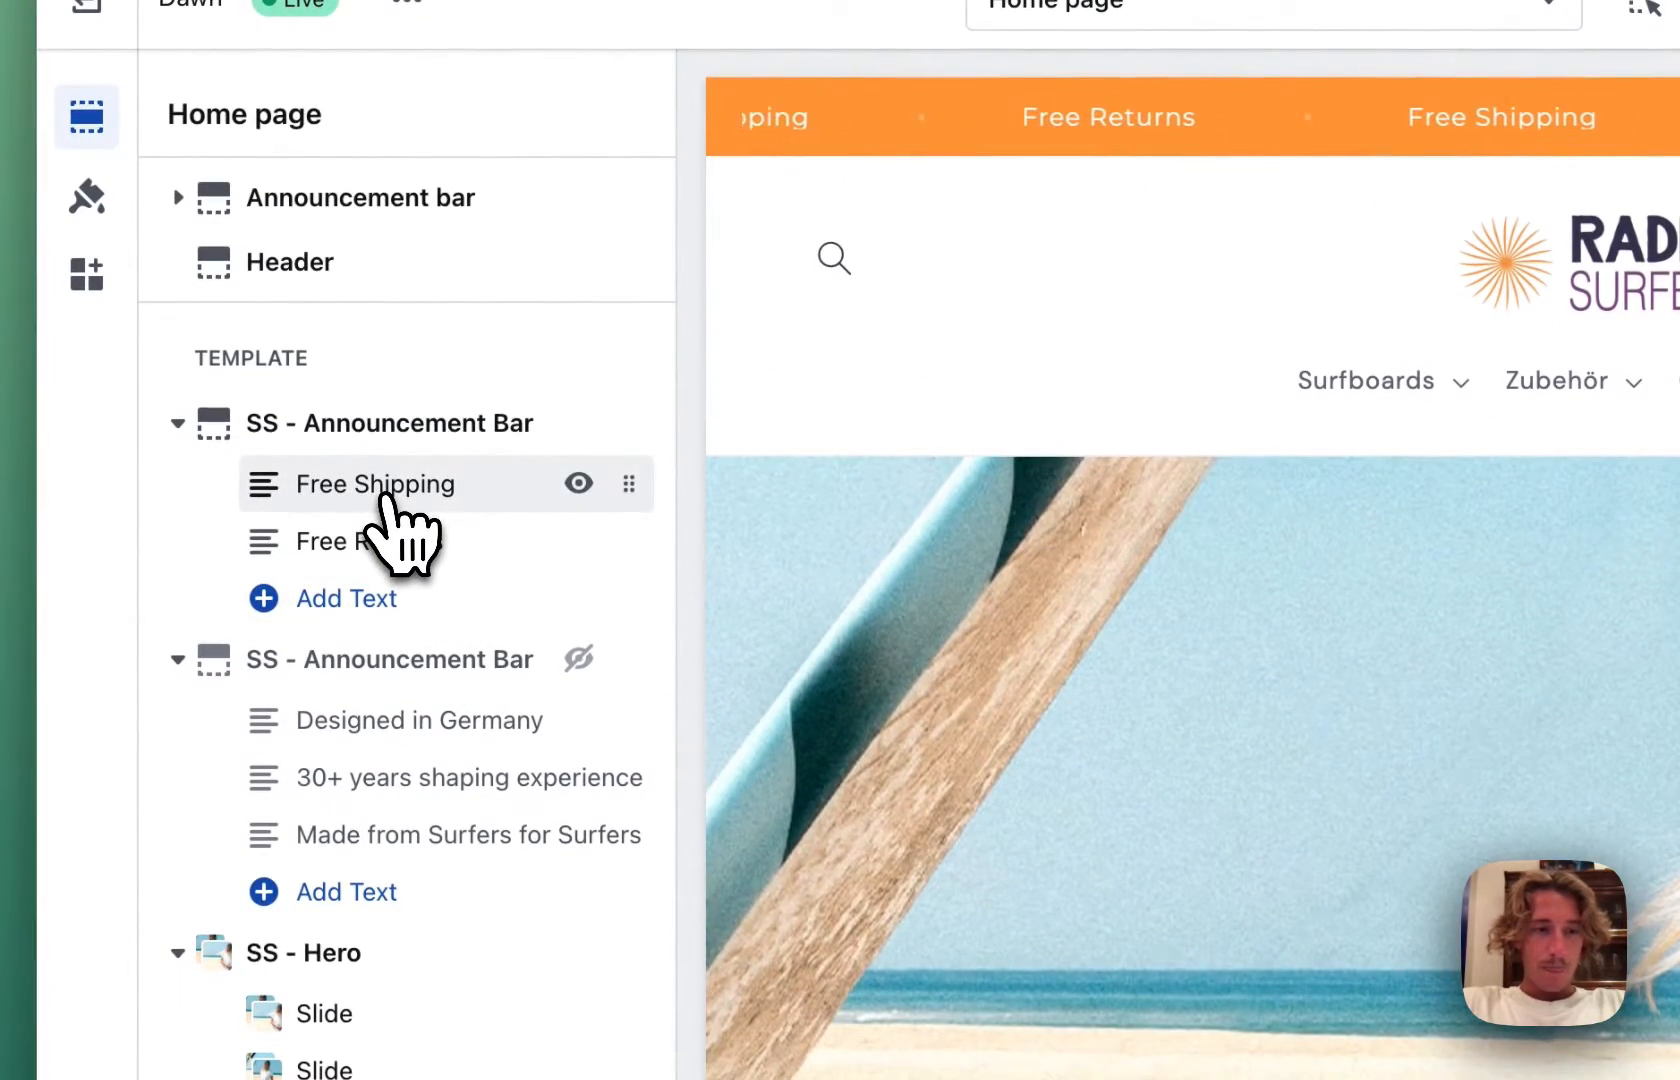
left_click(376, 484)
type("Designed in")
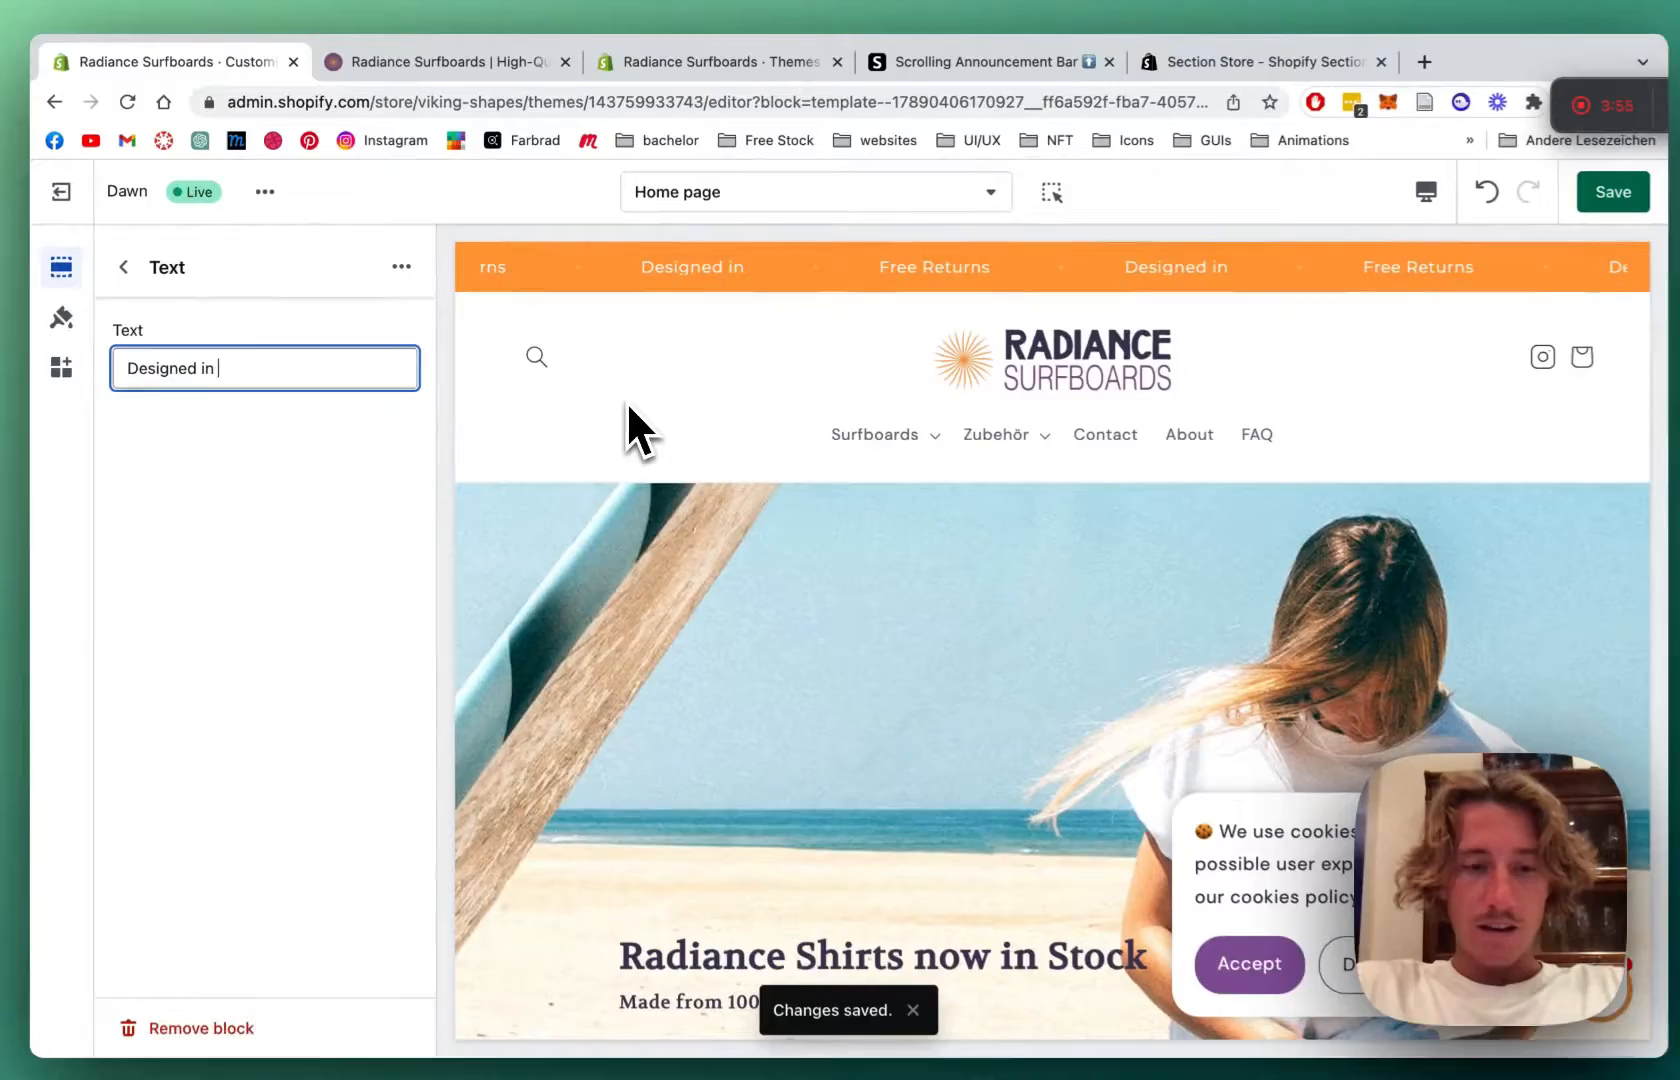
type("Germany")
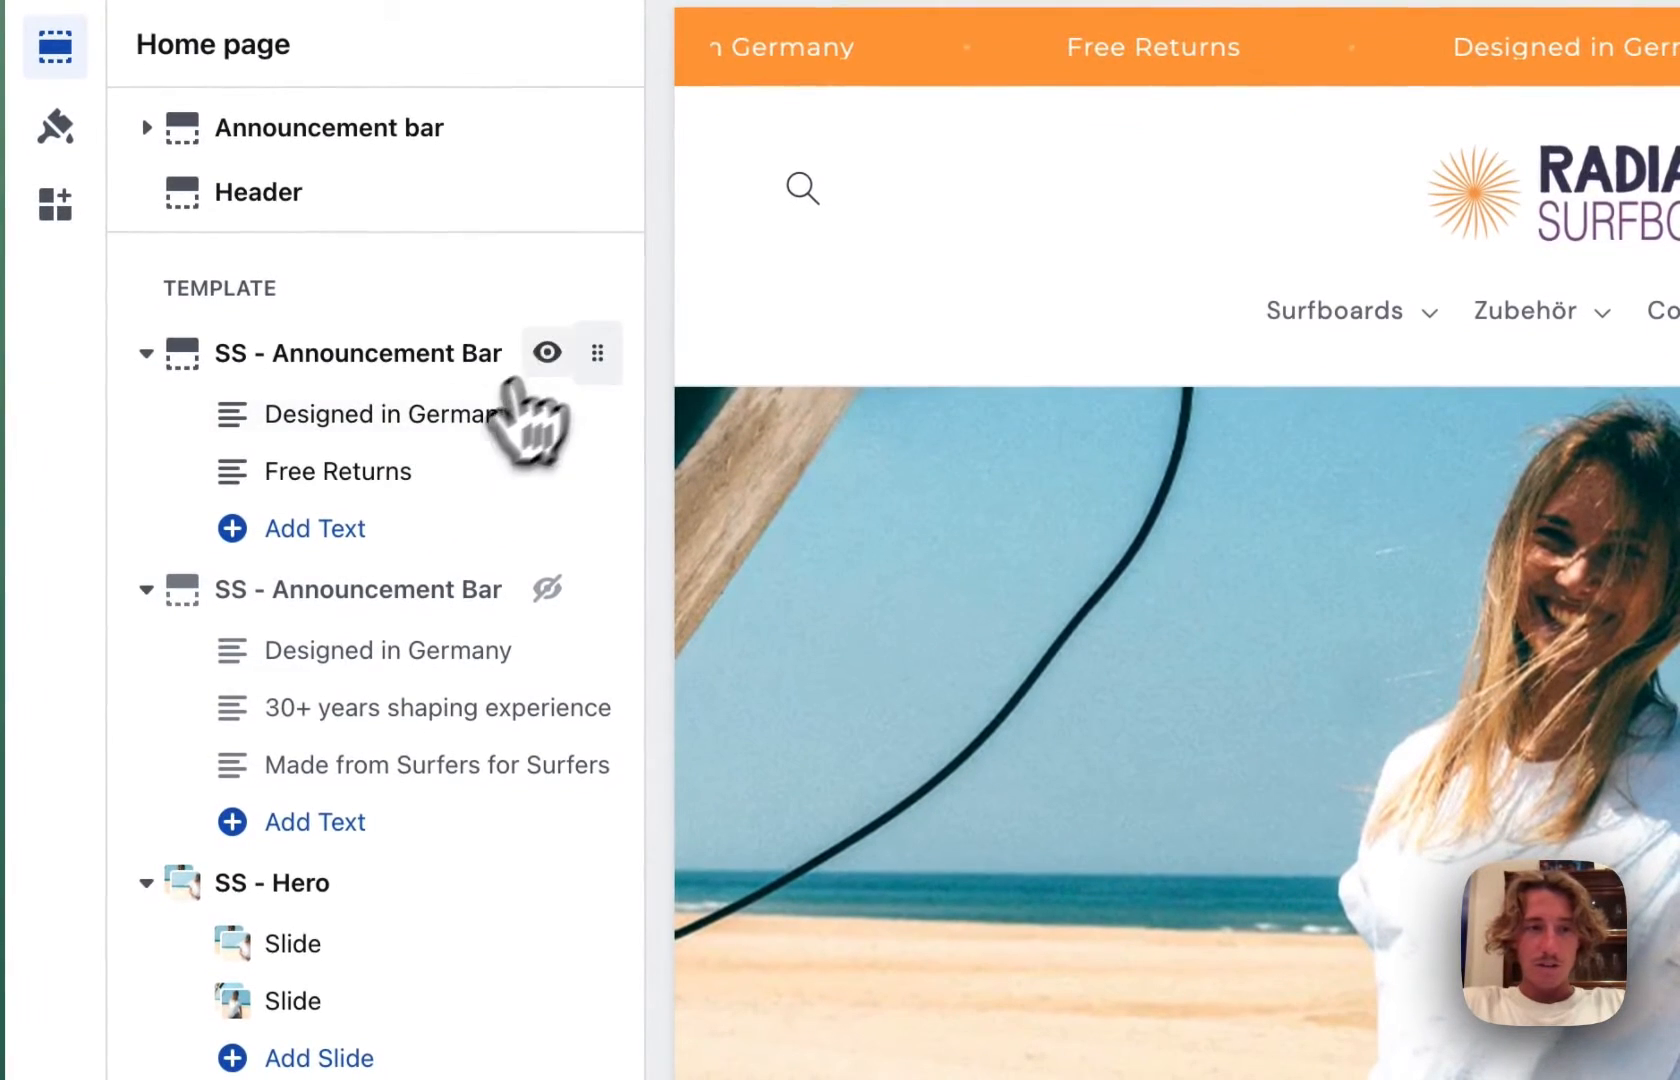
left_click(546, 352)
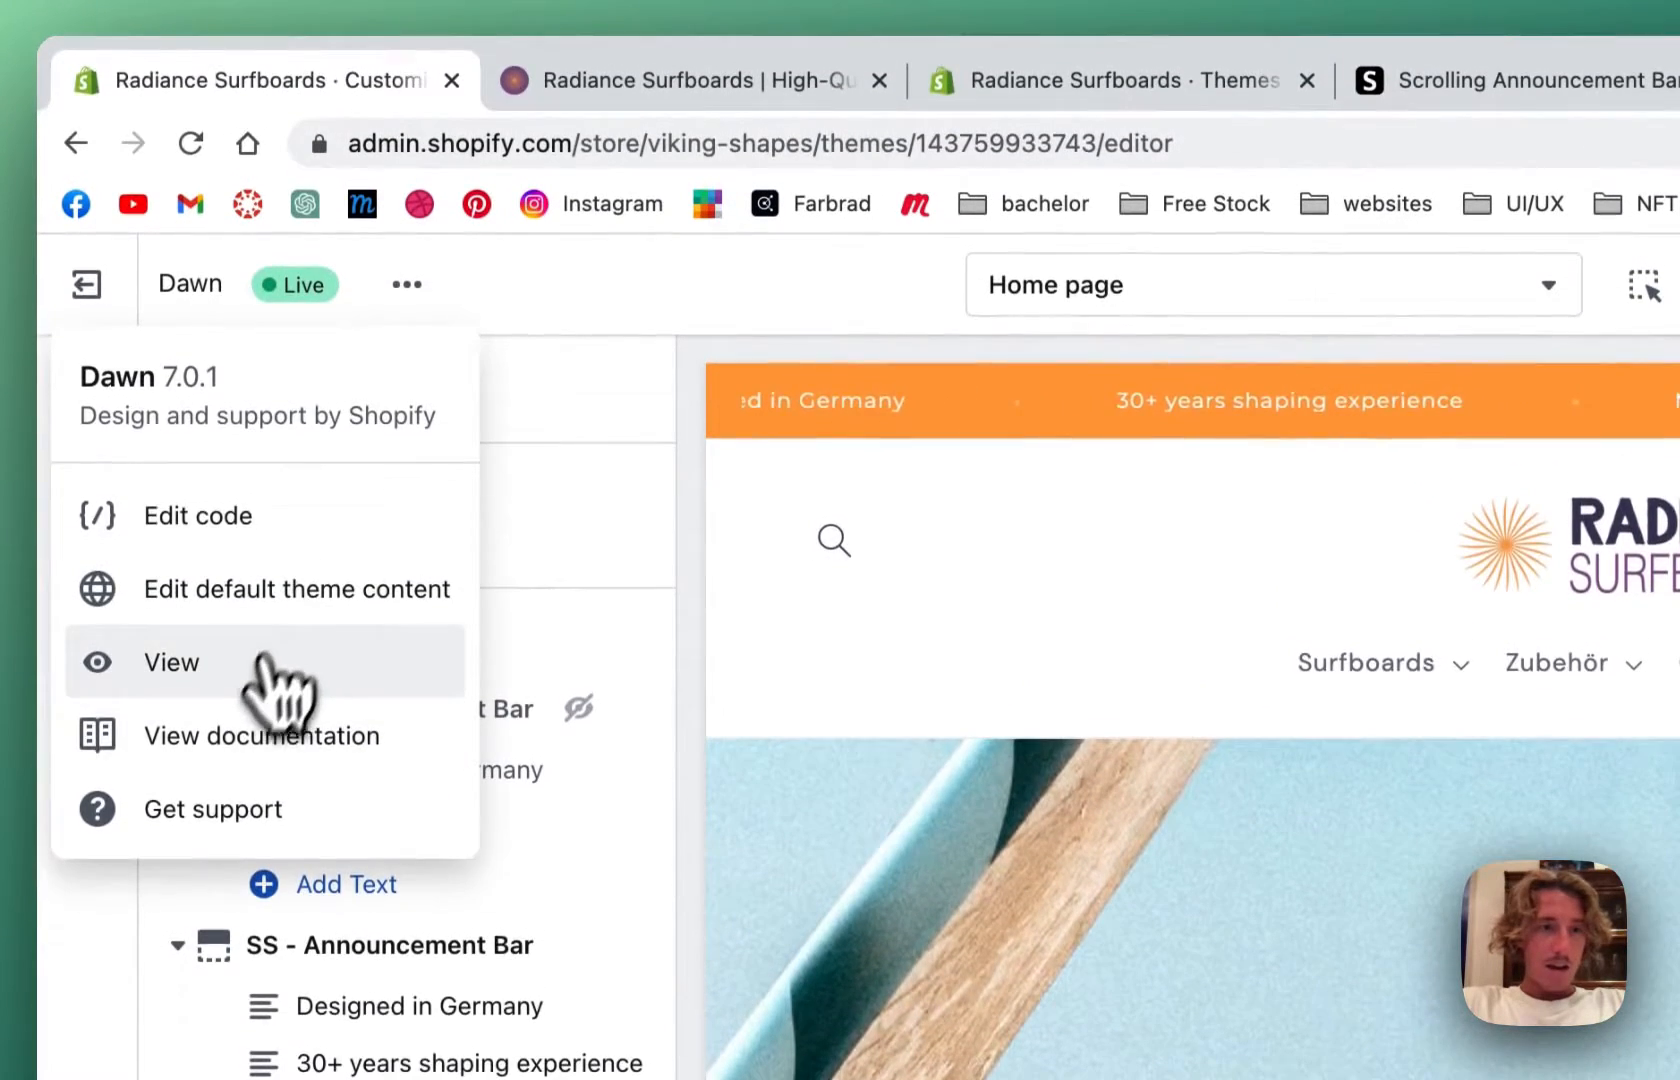
View the live storefront and follow the bar's link to the Radiance Surfboards collection of three boards
left_click(172, 662)
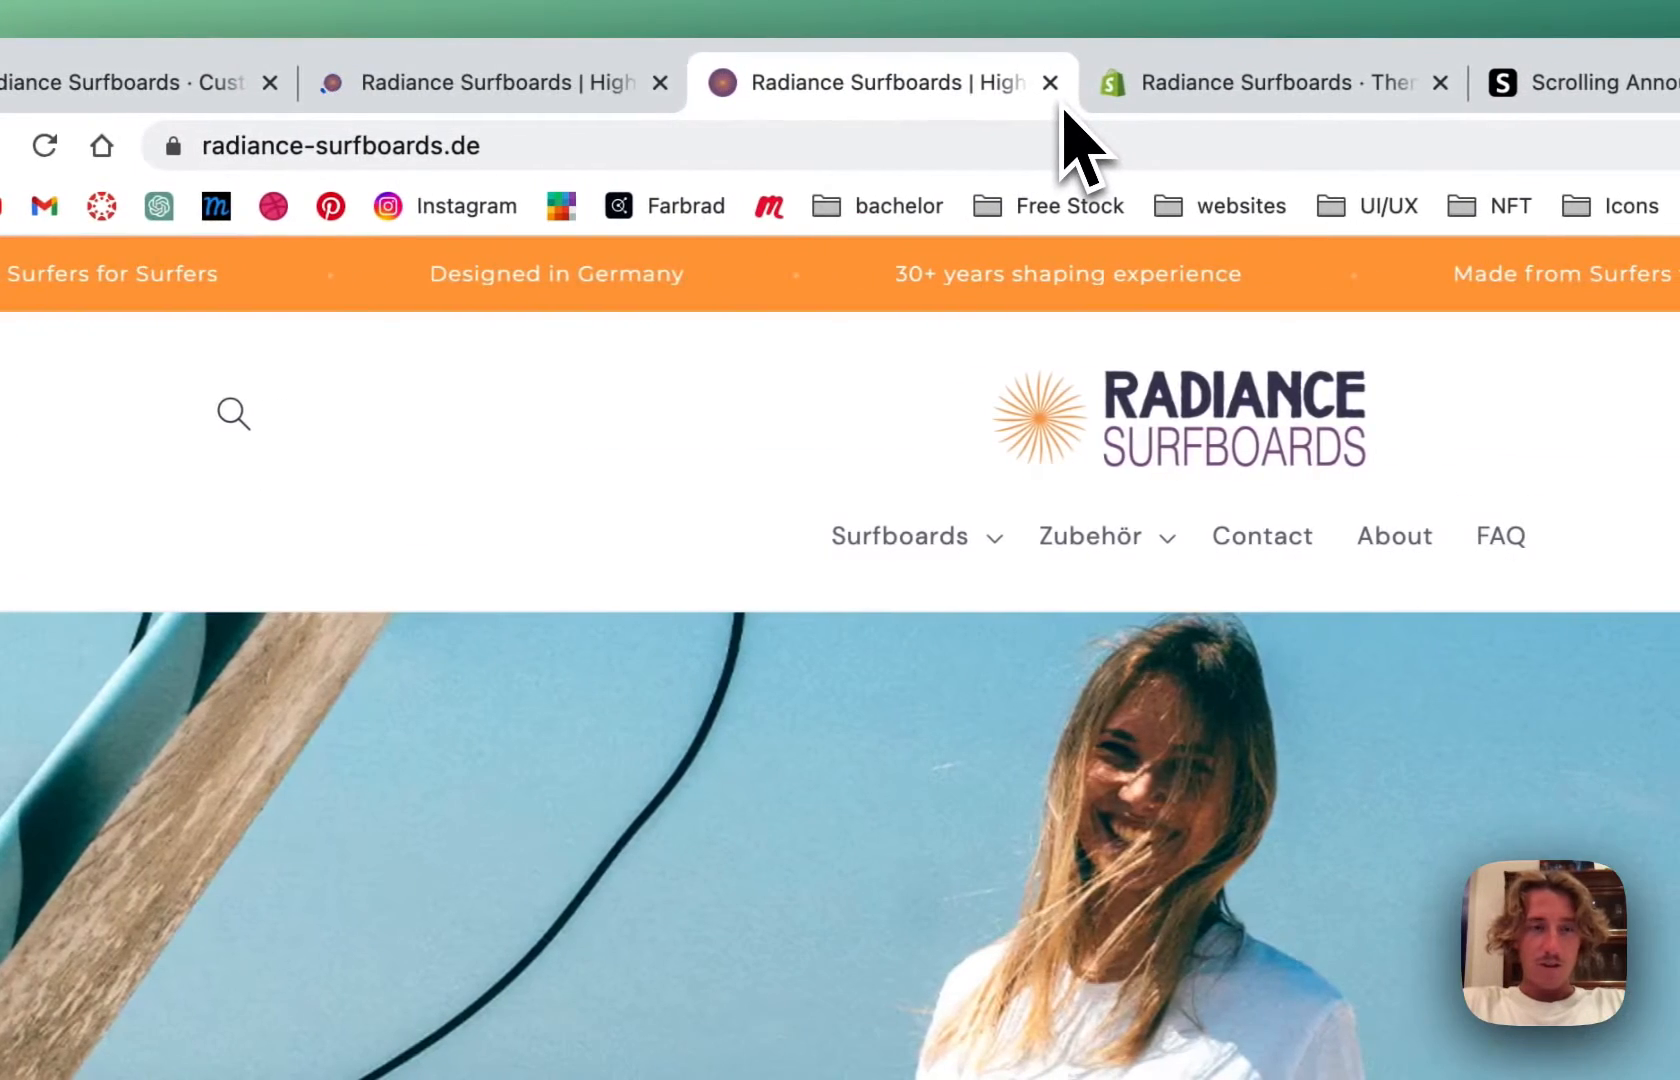
left_click(1052, 82)
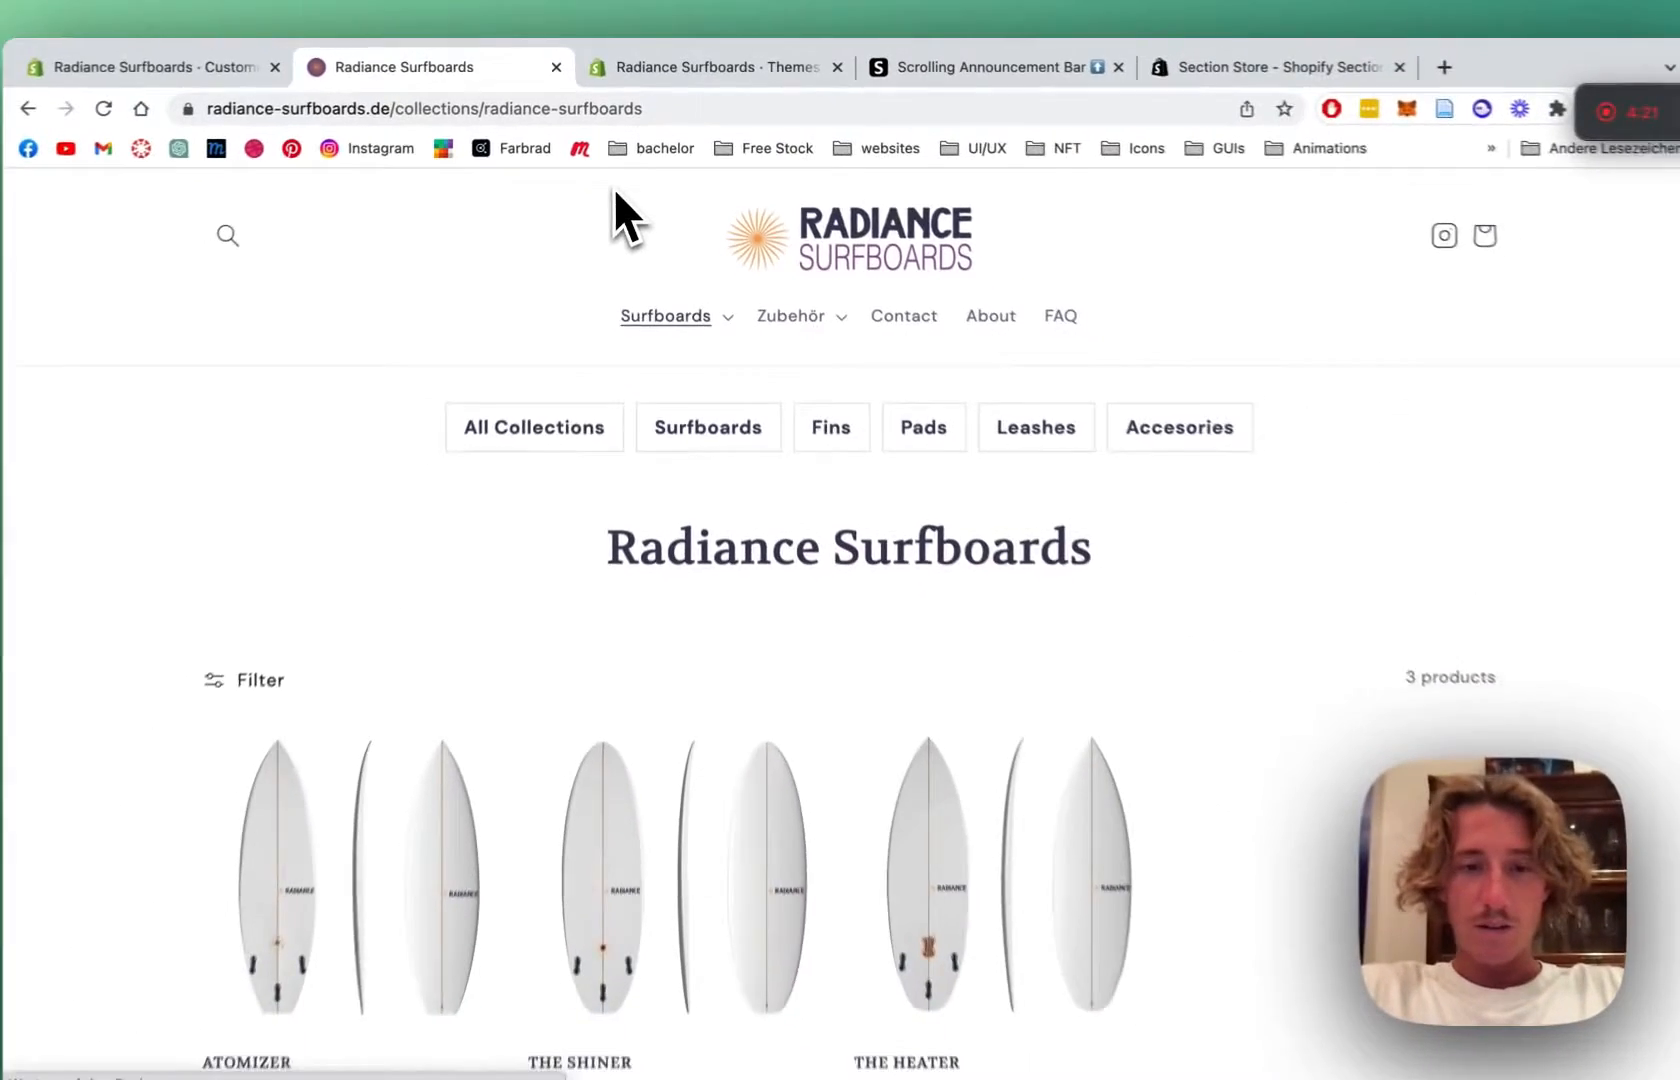
scroll("down", 3)
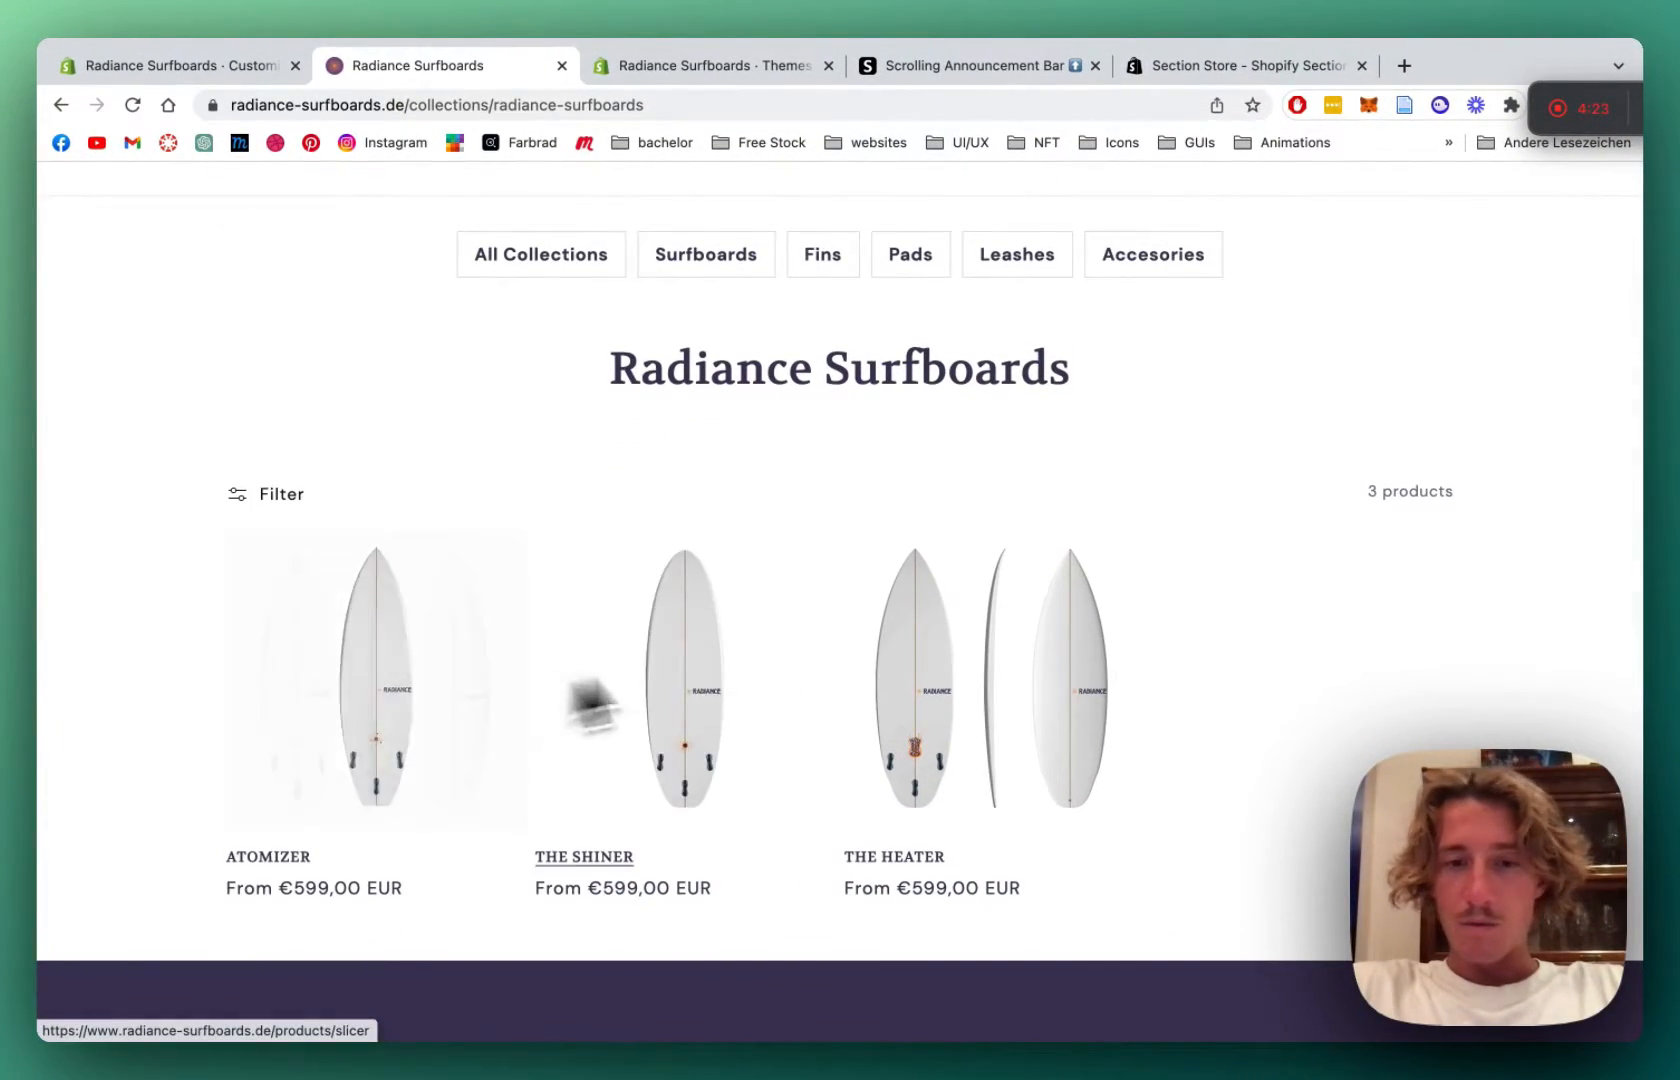